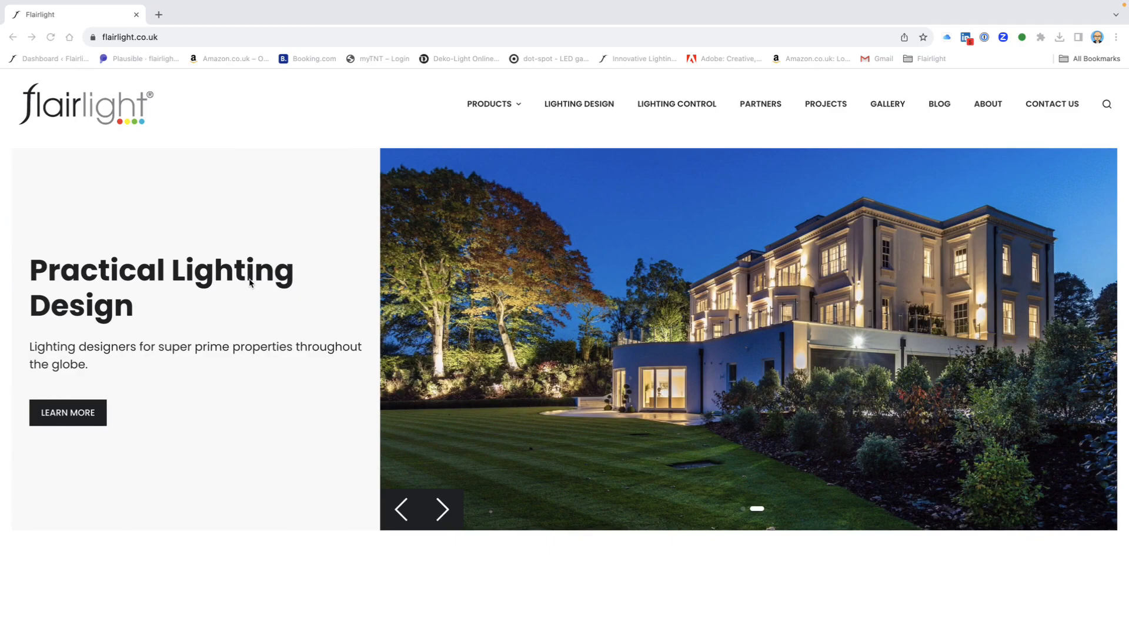
pyautogui.moveTo(84, 253)
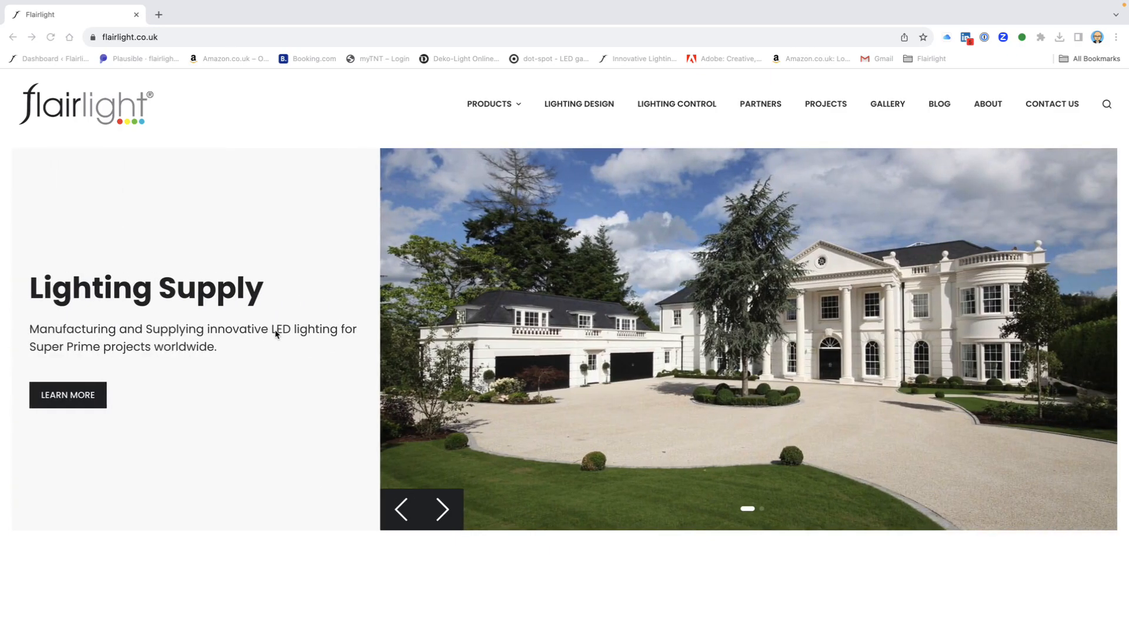
pyautogui.moveTo(250, 183)
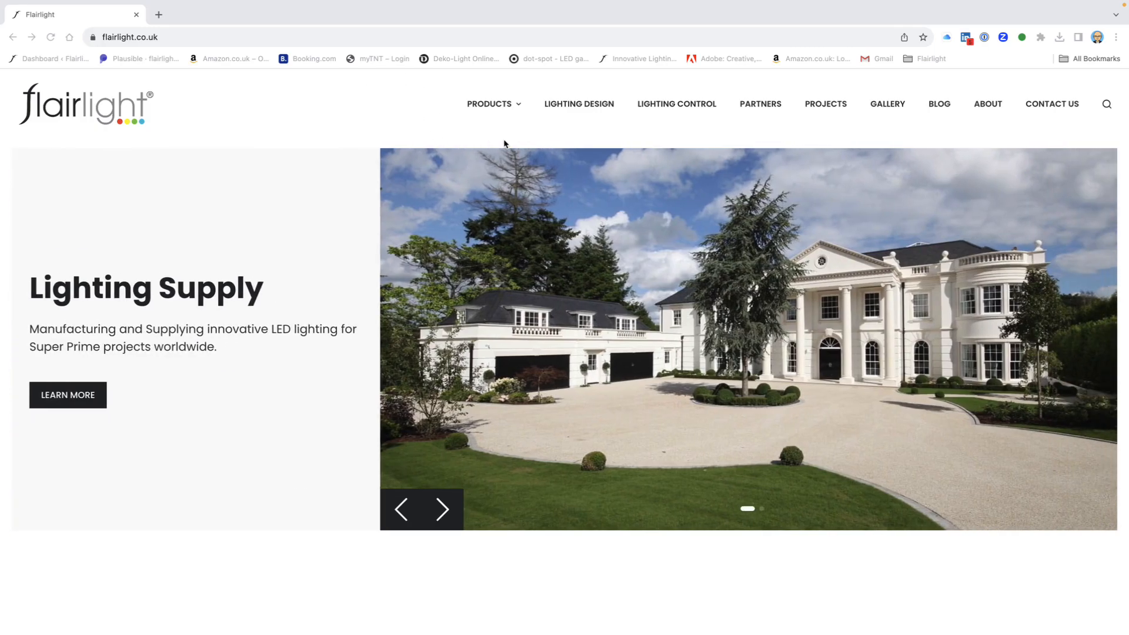
pyautogui.moveTo(490, 104)
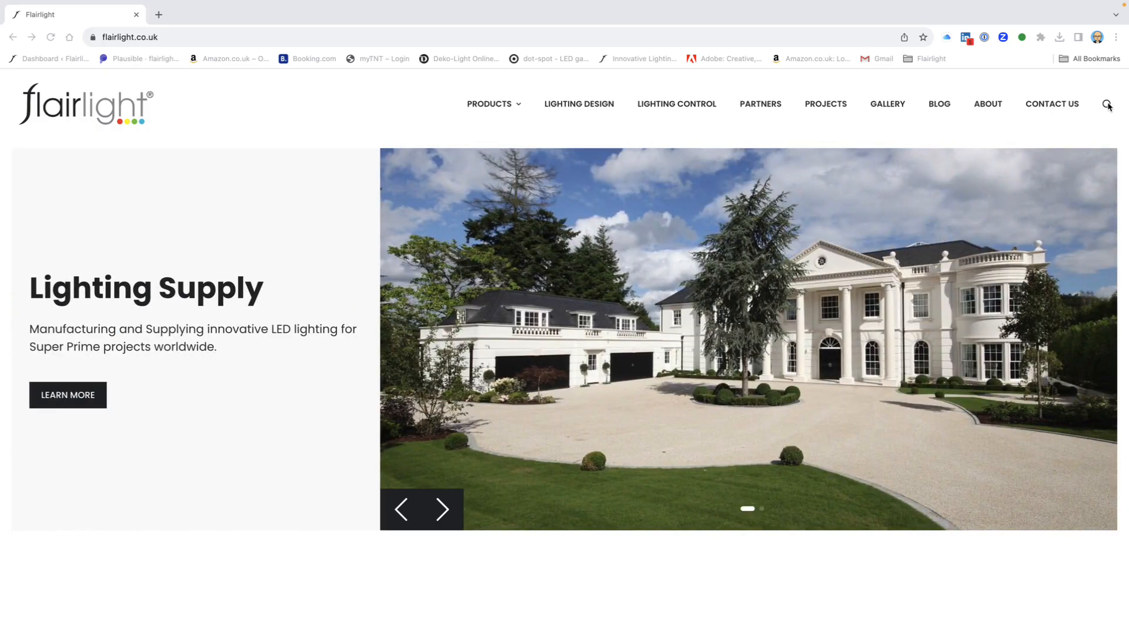
# View the Lighting Design page's process content, drawings and project stages, then return to the top
pyautogui.click(444, 509)
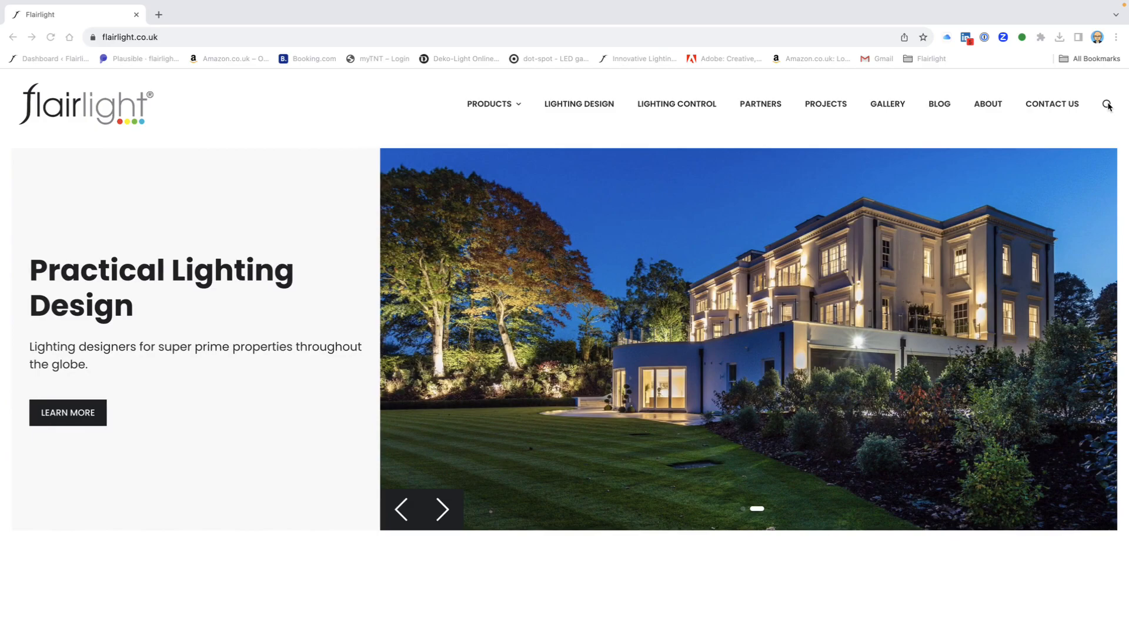
pyautogui.moveTo(791, 116)
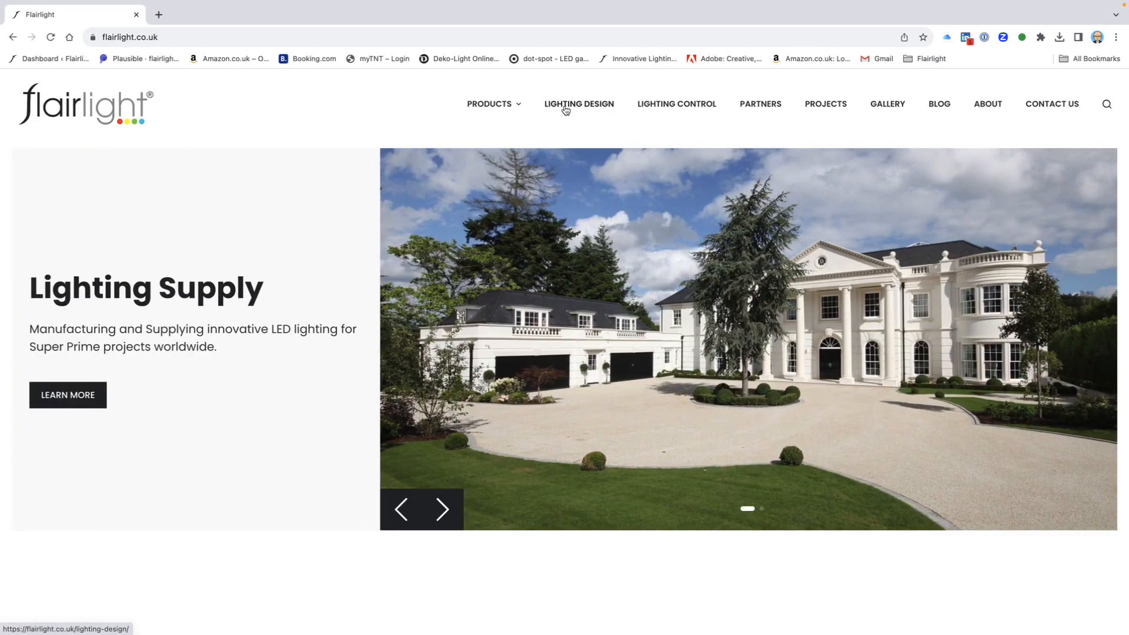
pyautogui.click(579, 103)
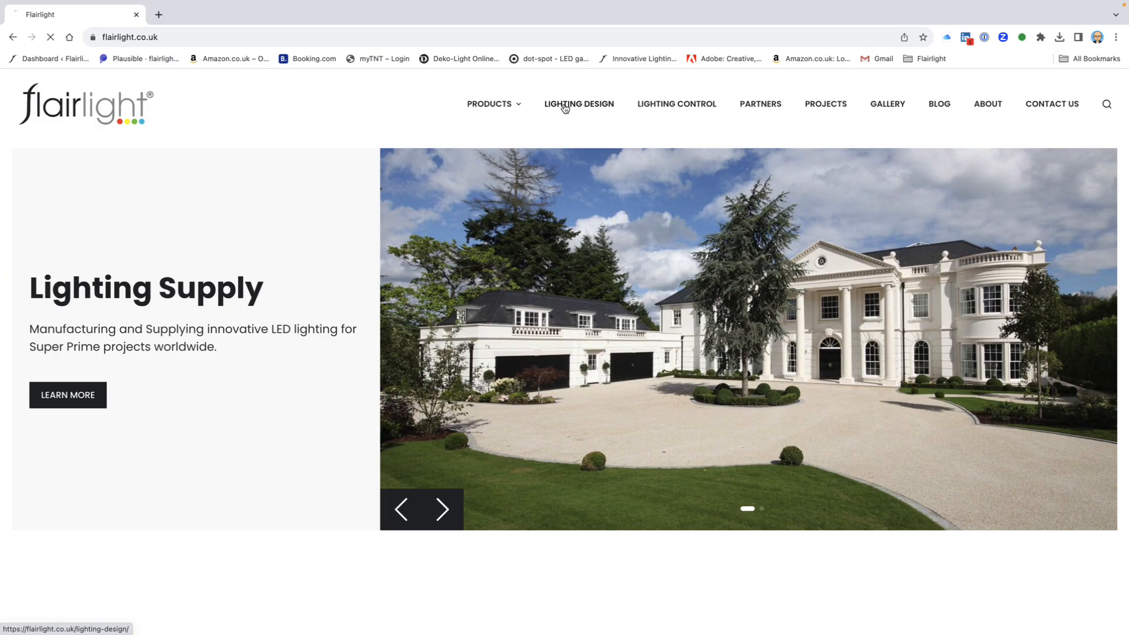
pyautogui.click(579, 104)
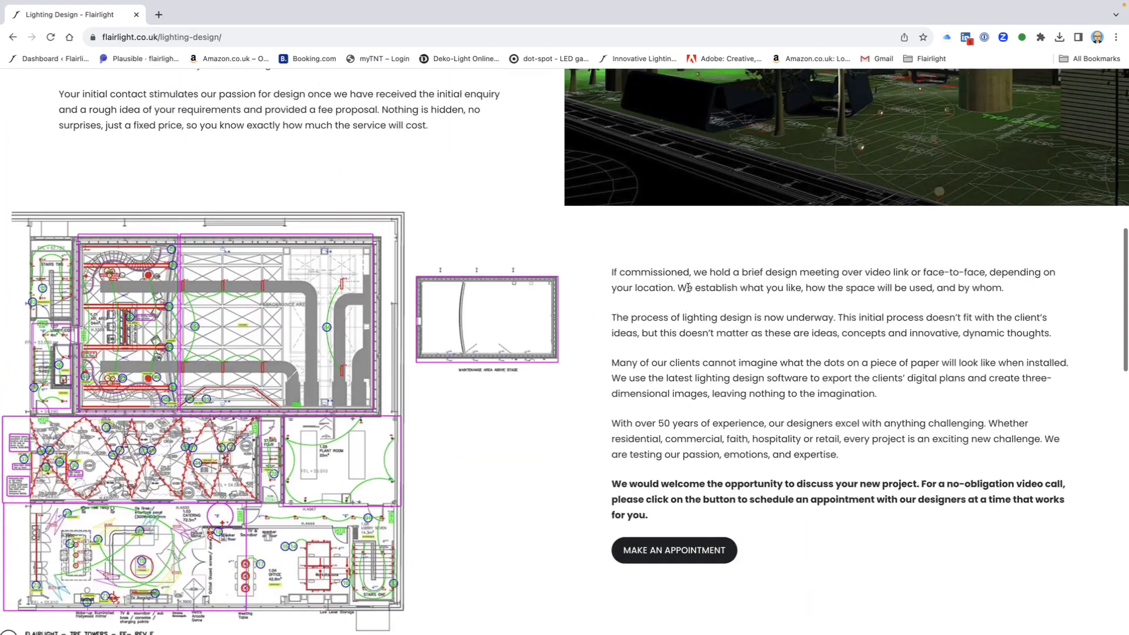
pyautogui.scroll(-3)
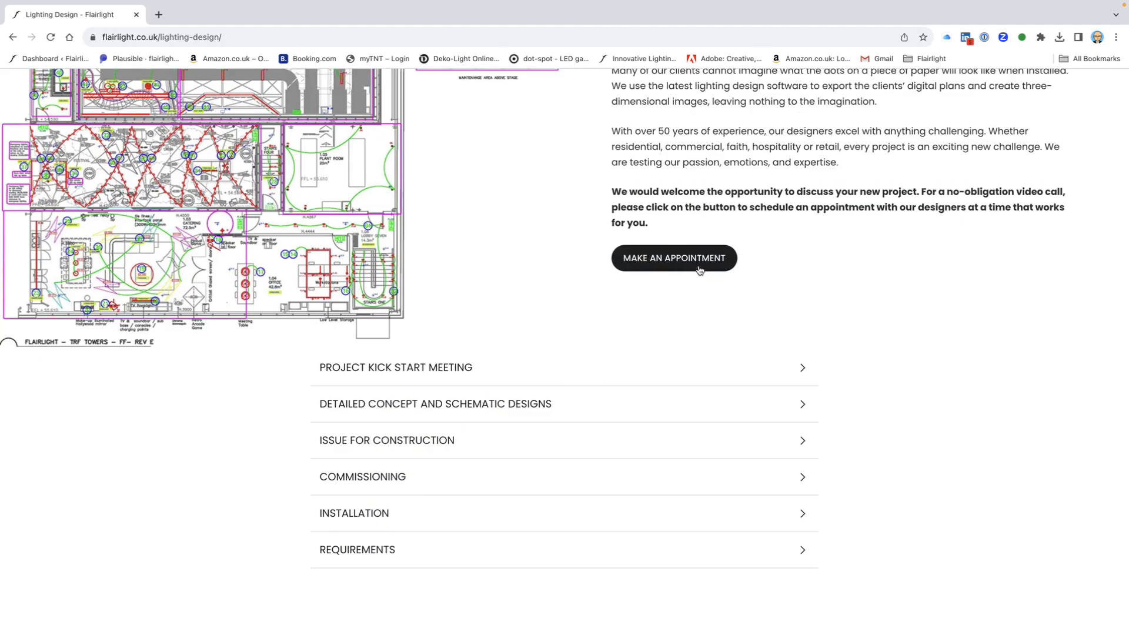
pyautogui.scroll(3)
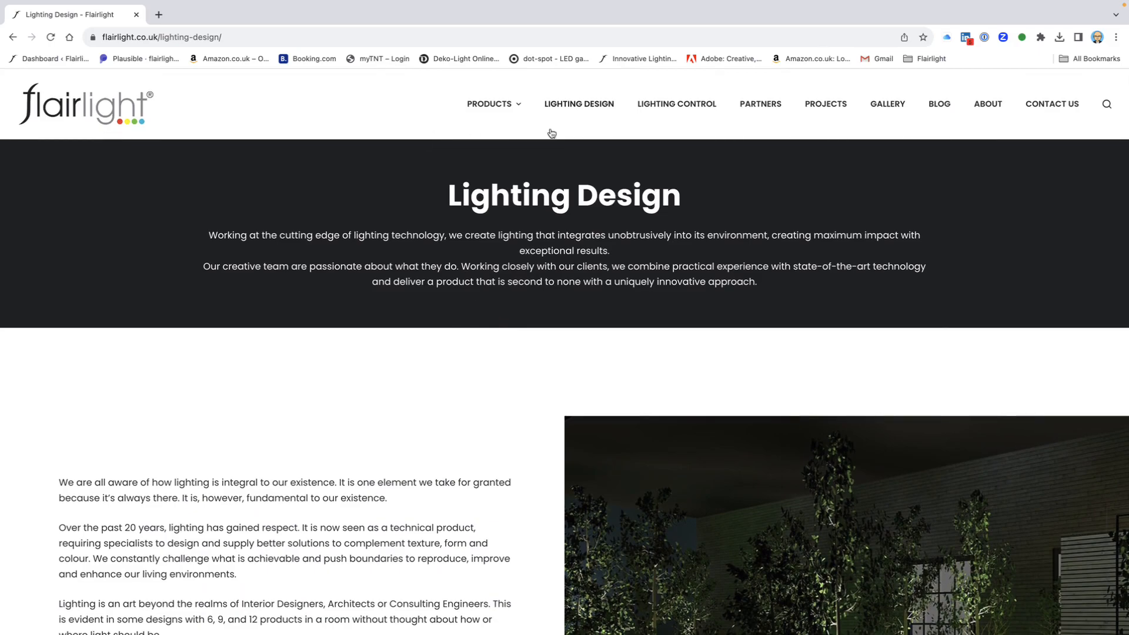
pyautogui.moveTo(675, 106)
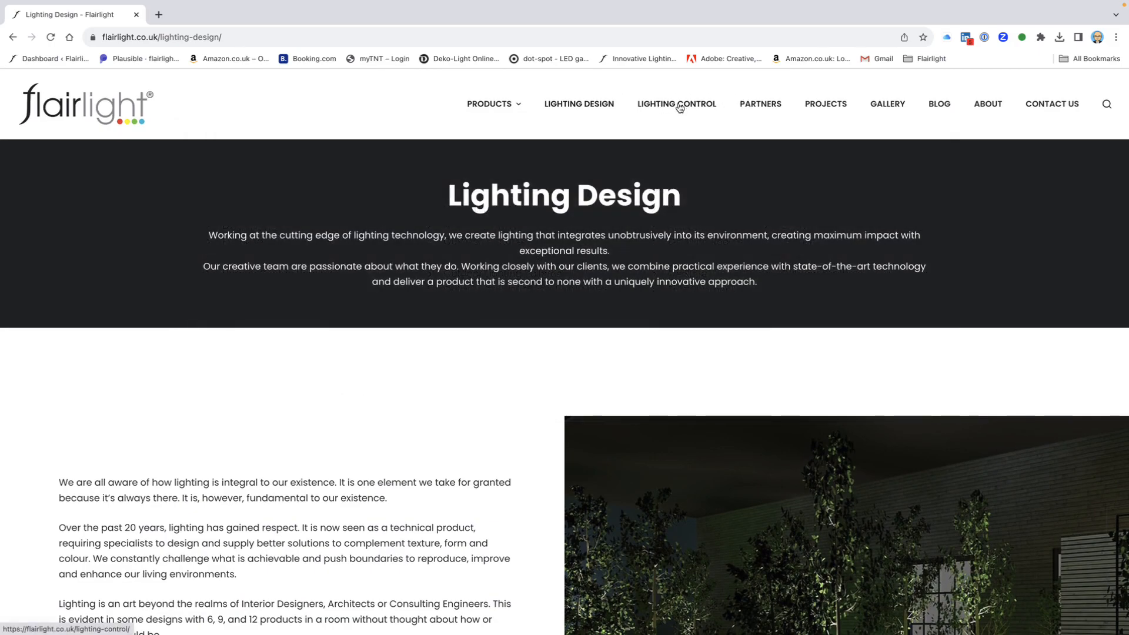
# View the Lighting Control page listing Casambi, Rako, Mode Lighting, Lutron, iLight and LEAX
pyautogui.click(675, 104)
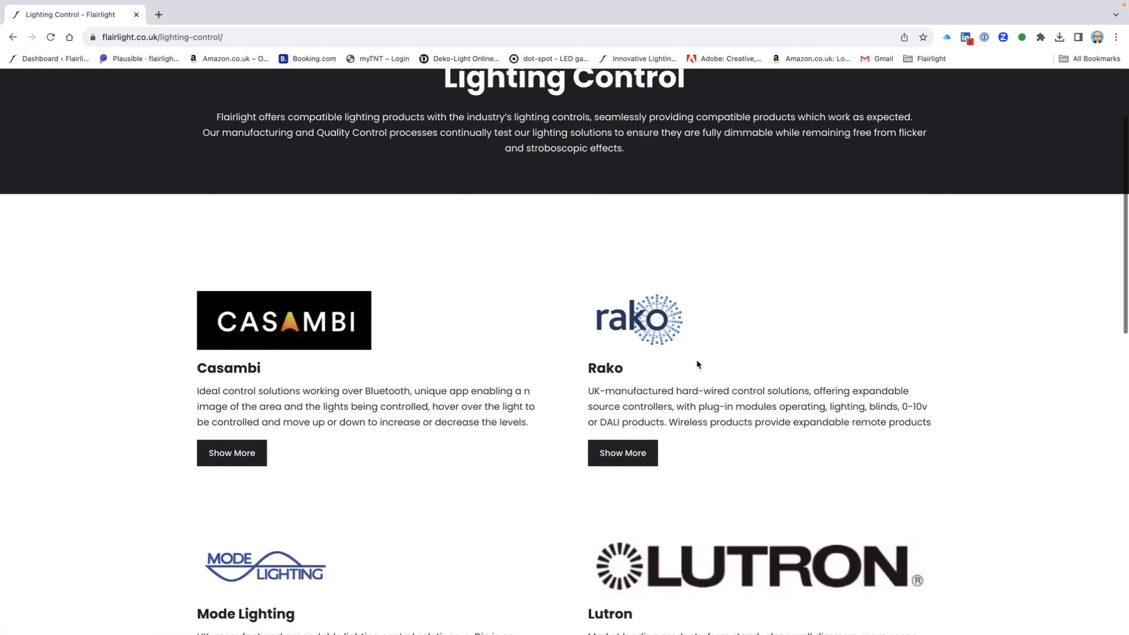
pyautogui.scroll(-3)
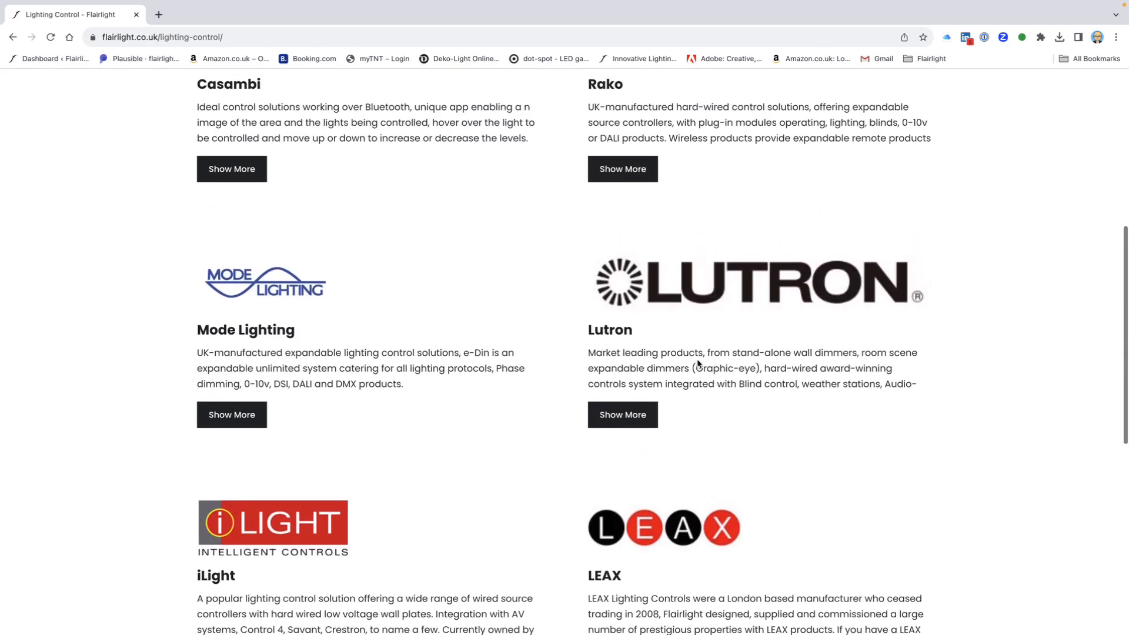
pyautogui.scroll(3)
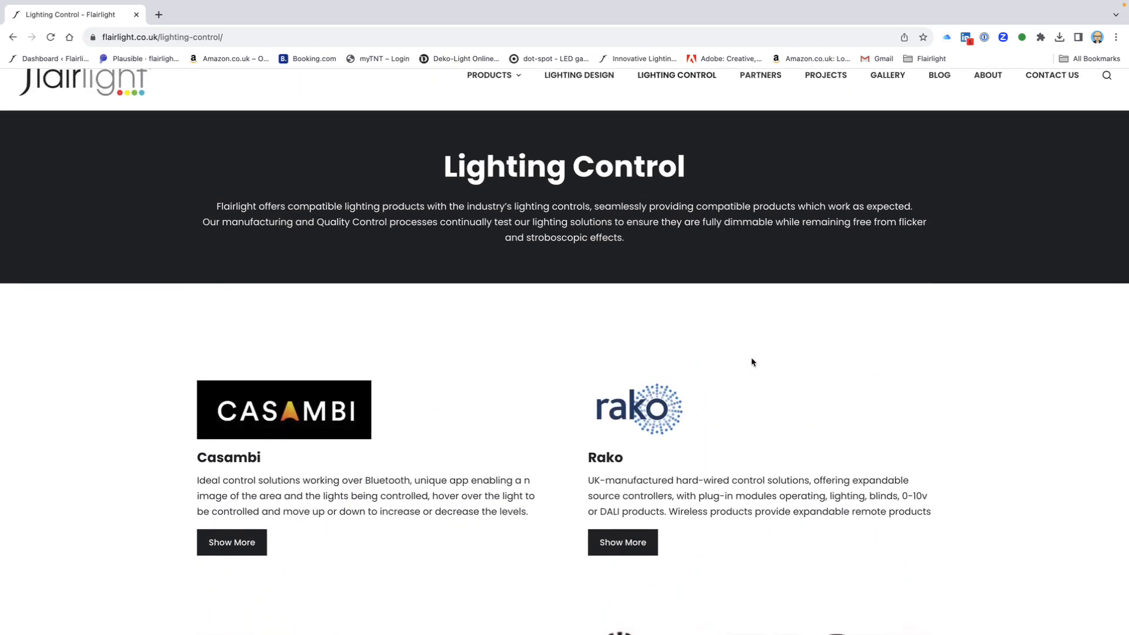
pyautogui.moveTo(749, 361)
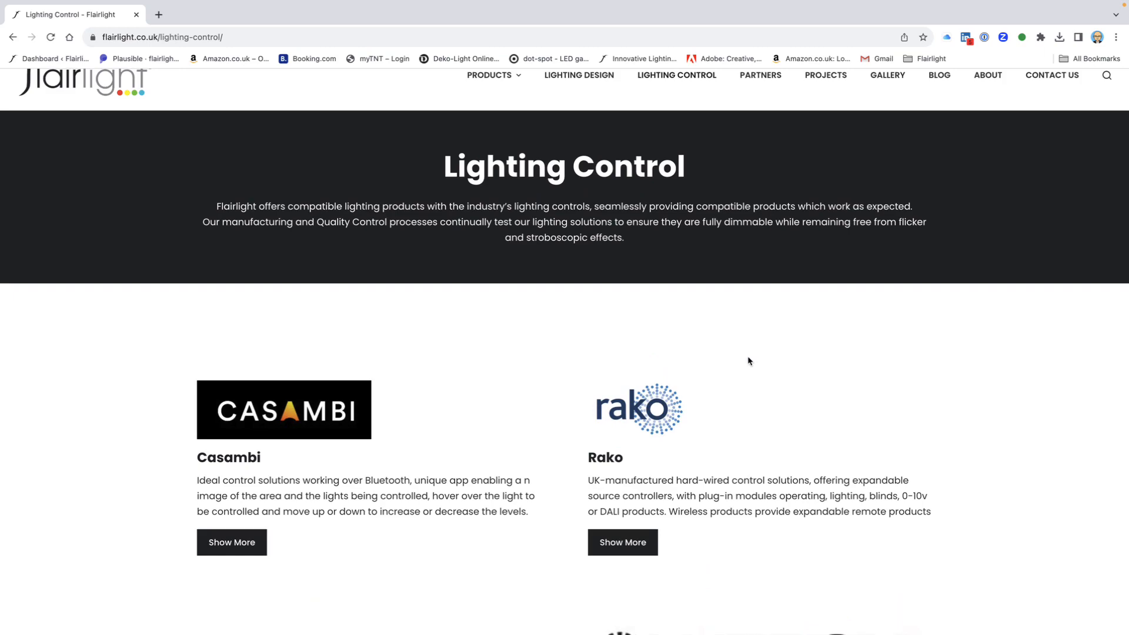
pyautogui.moveTo(354, 371)
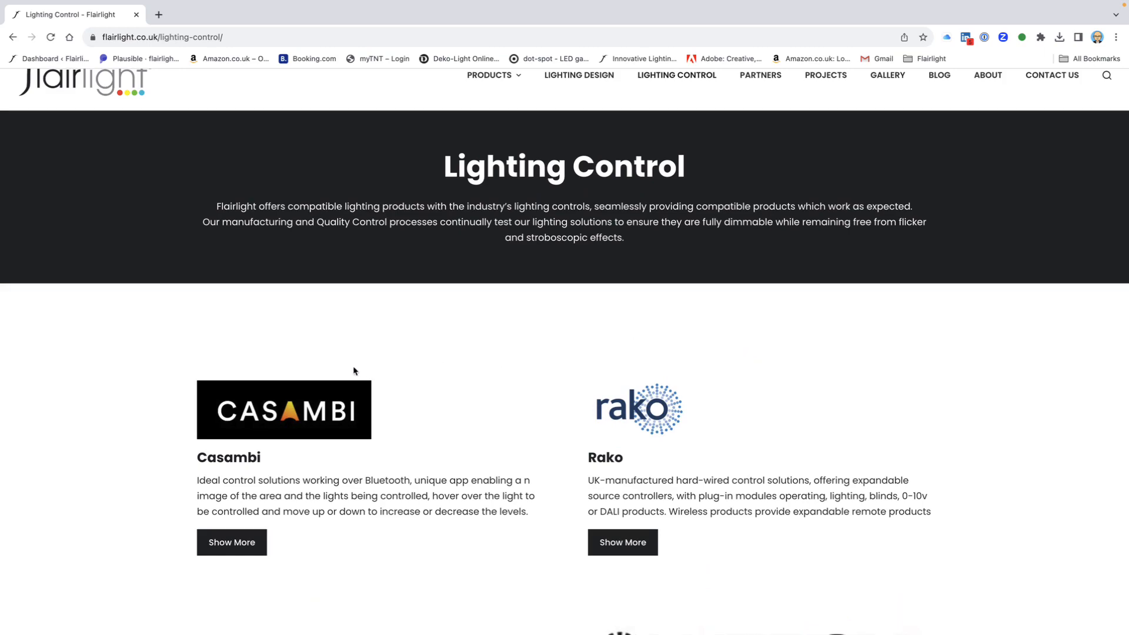
pyautogui.moveTo(120, 366)
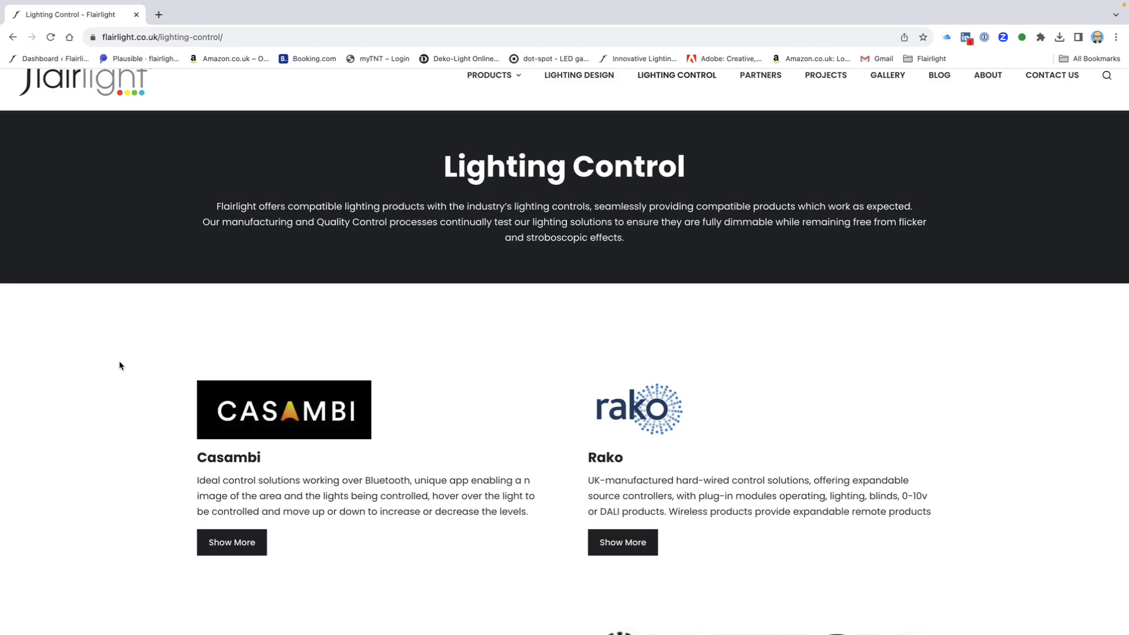
pyautogui.scroll(-3)
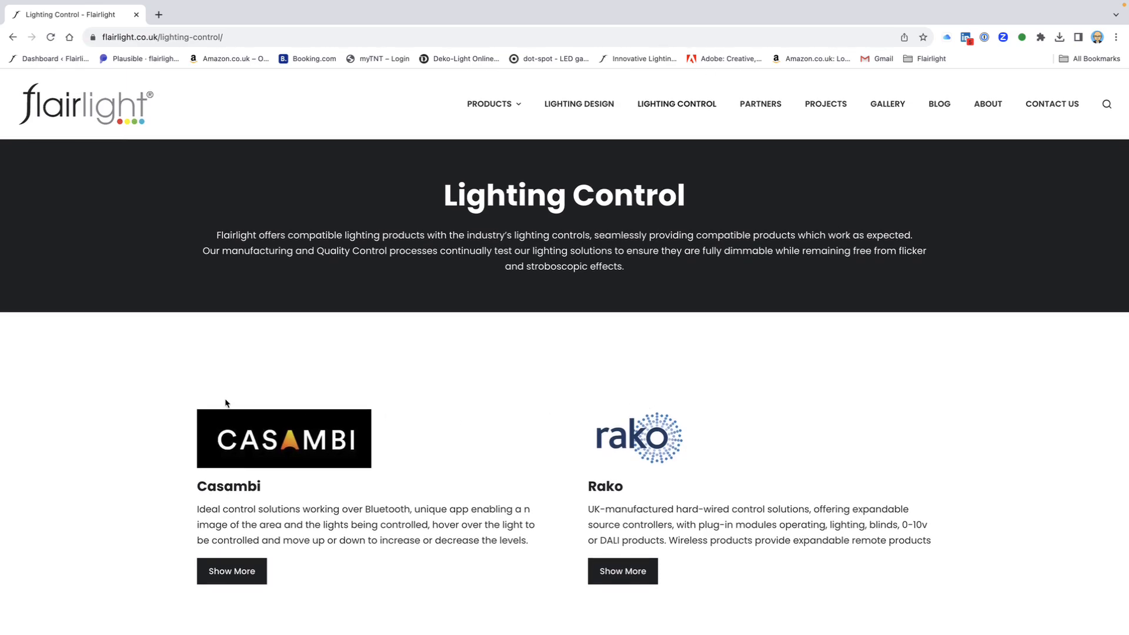
pyautogui.moveTo(571, 570)
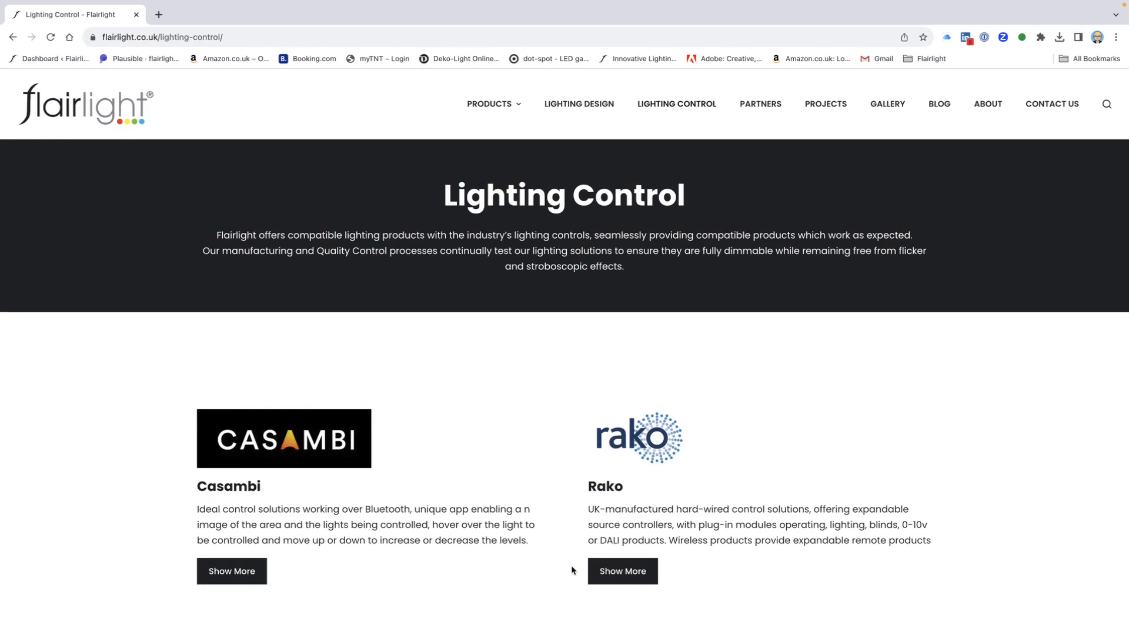
pyautogui.moveTo(141, 560)
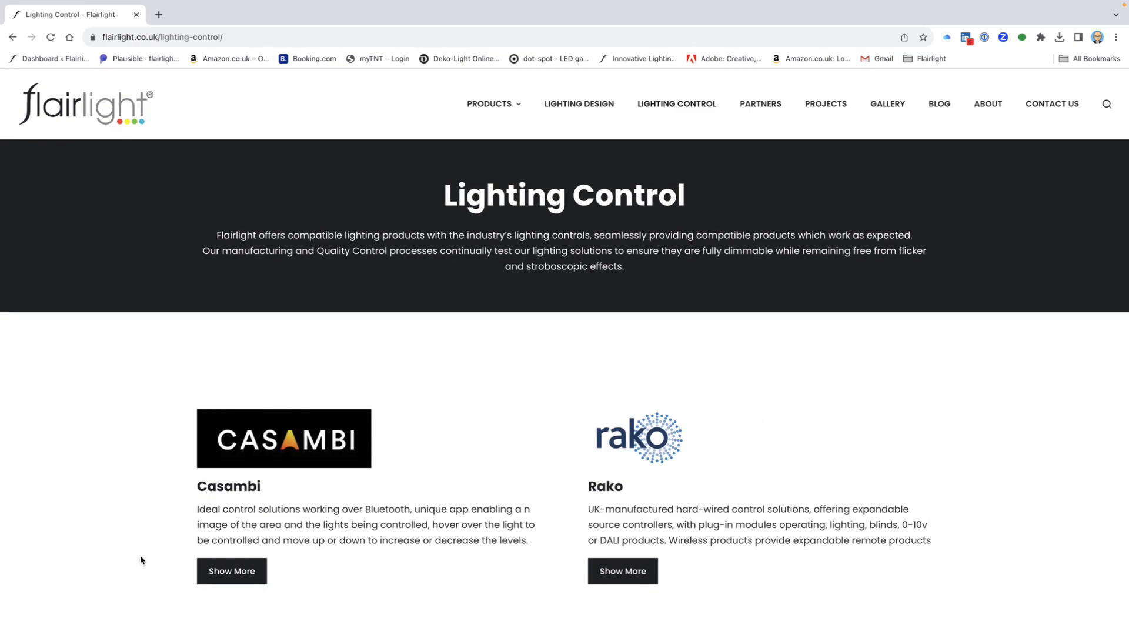
pyautogui.moveTo(110, 497)
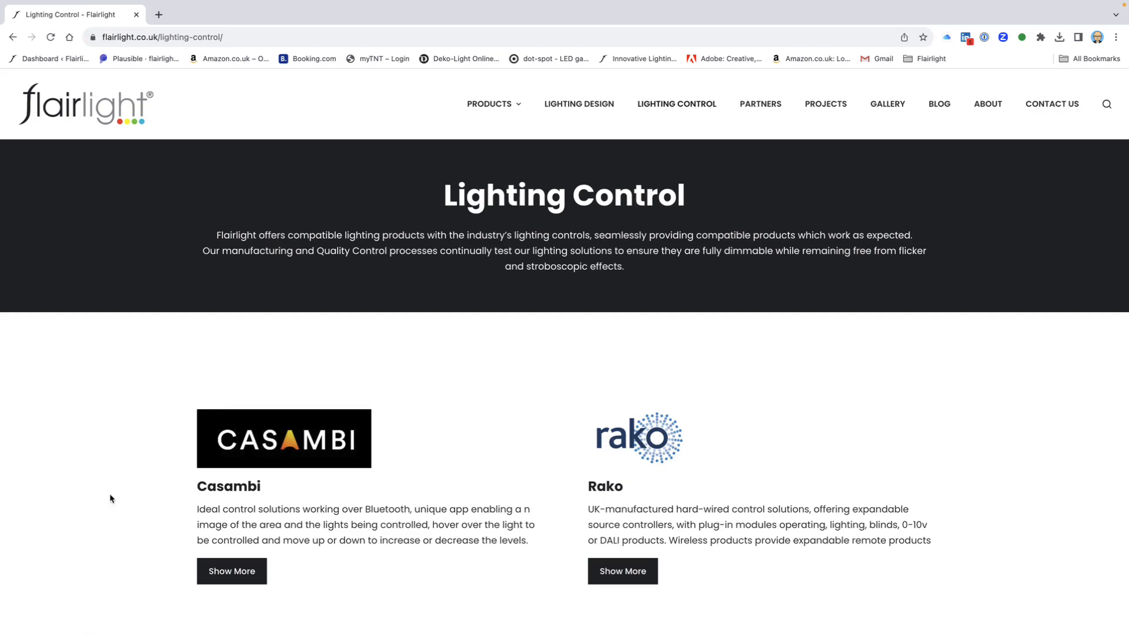
pyautogui.moveTo(483, 408)
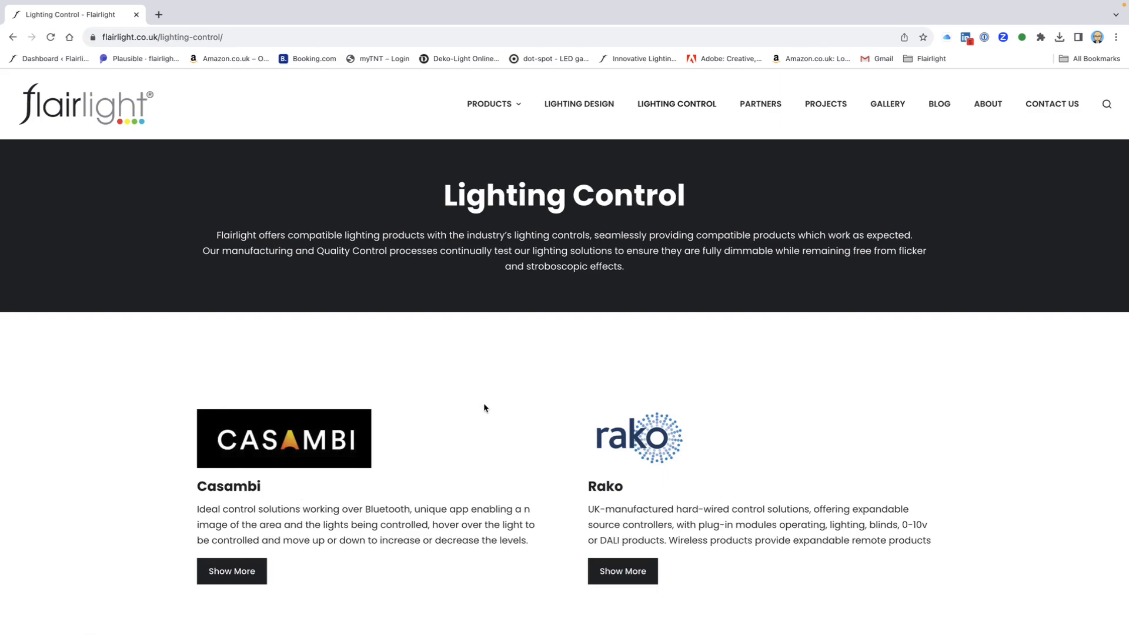
pyautogui.moveTo(579, 104)
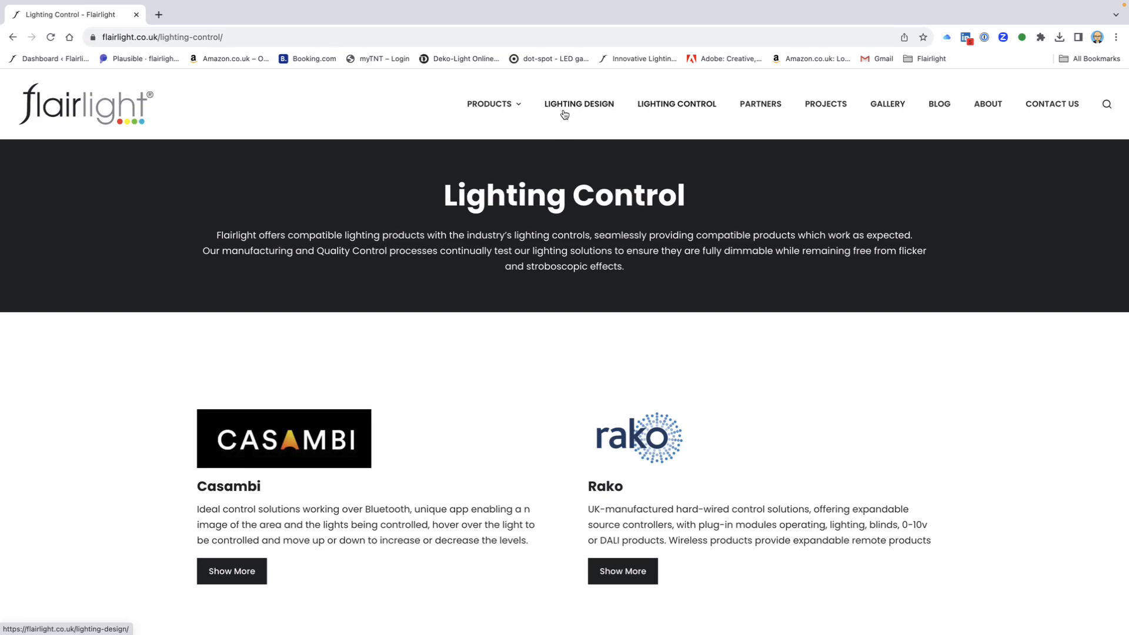
pyautogui.moveTo(564, 111)
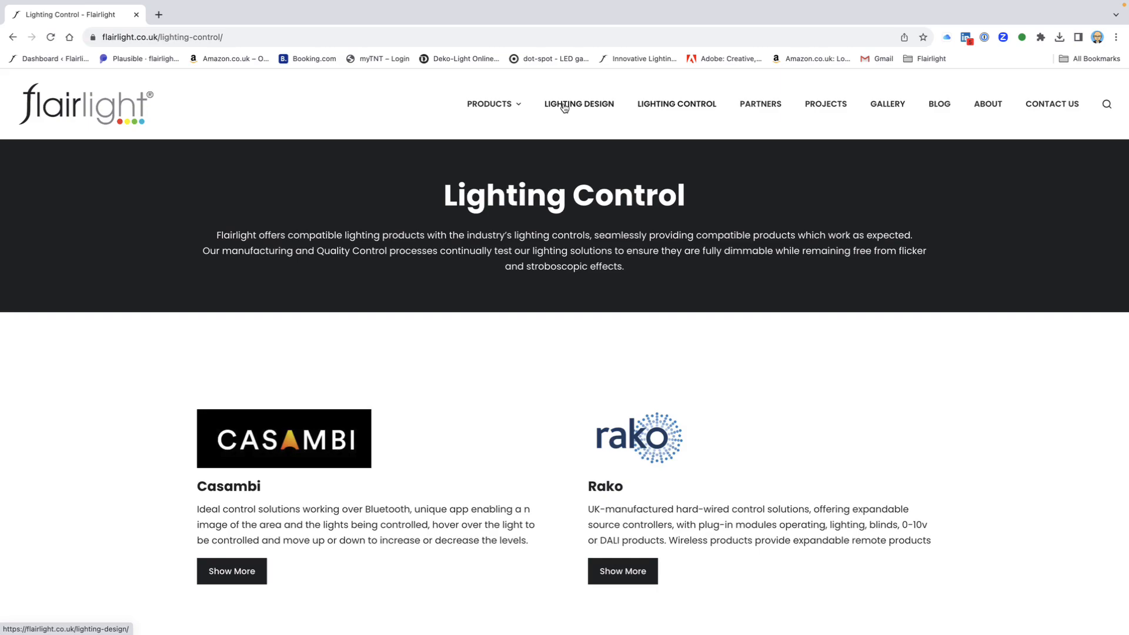
pyautogui.moveTo(761, 106)
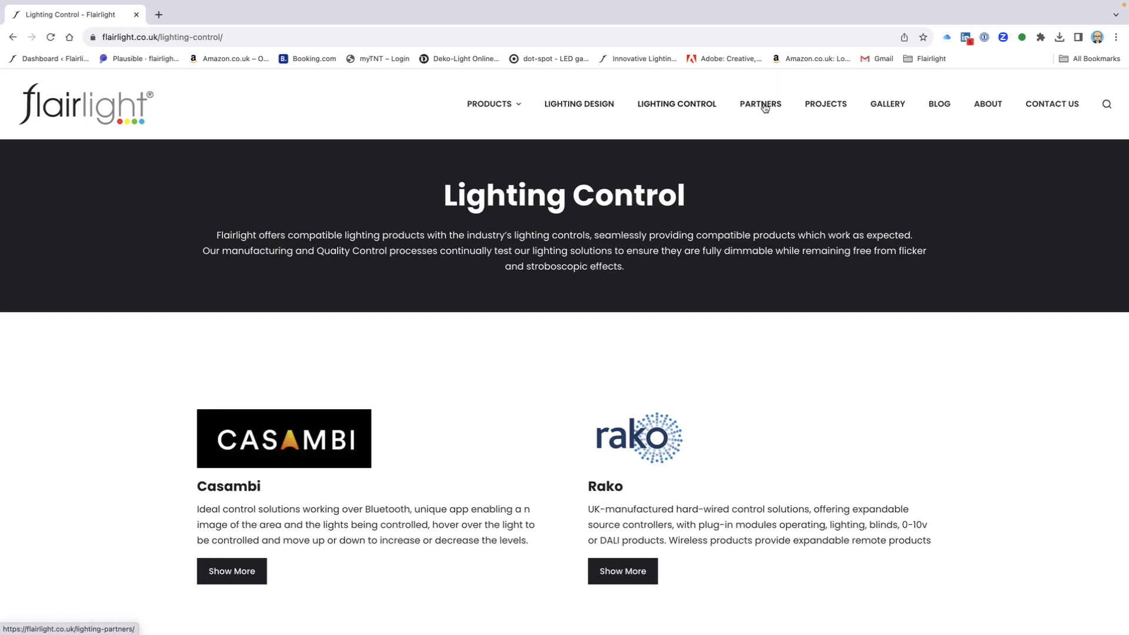
# View the Lighting Partners page with Flairlight and dot-spot catalogue downloads
pyautogui.click(759, 104)
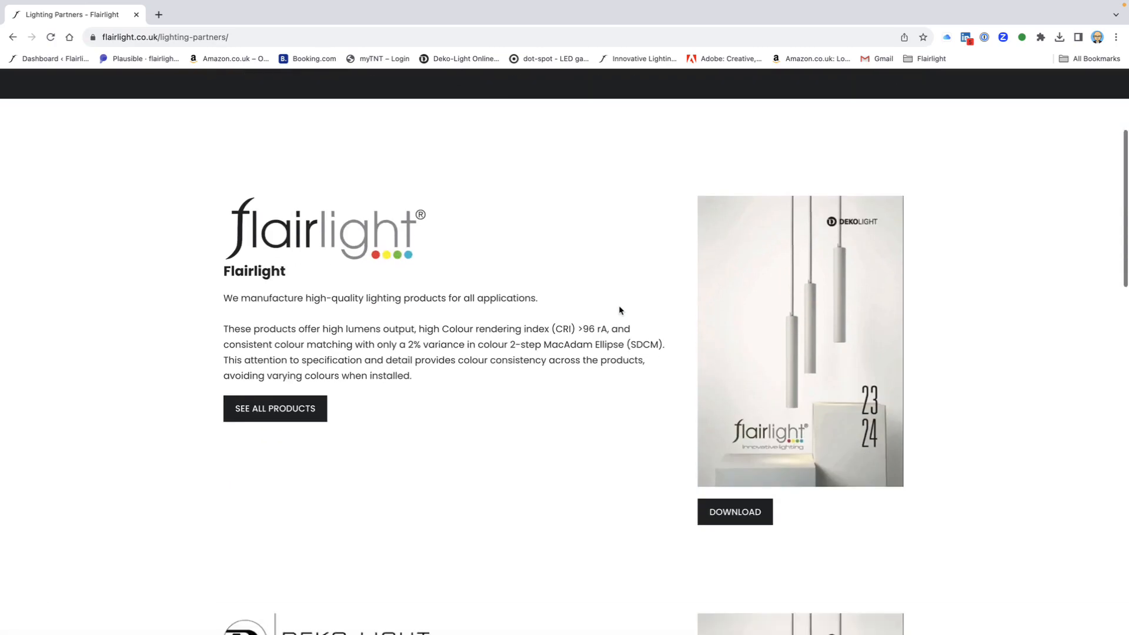
pyautogui.scroll(-3)
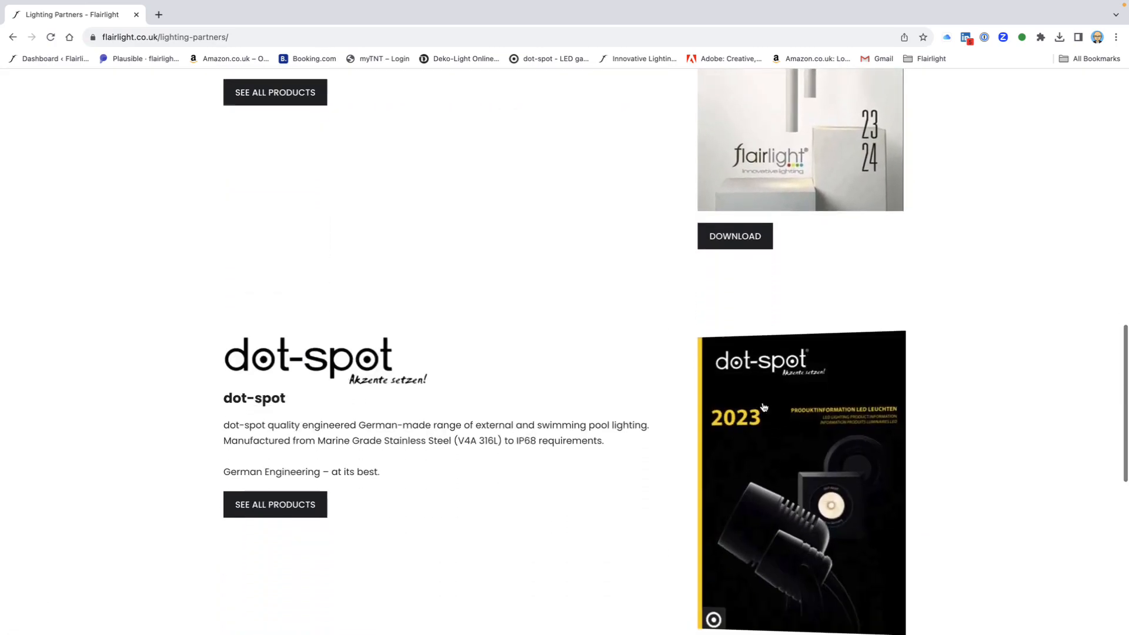
pyautogui.scroll(-3)
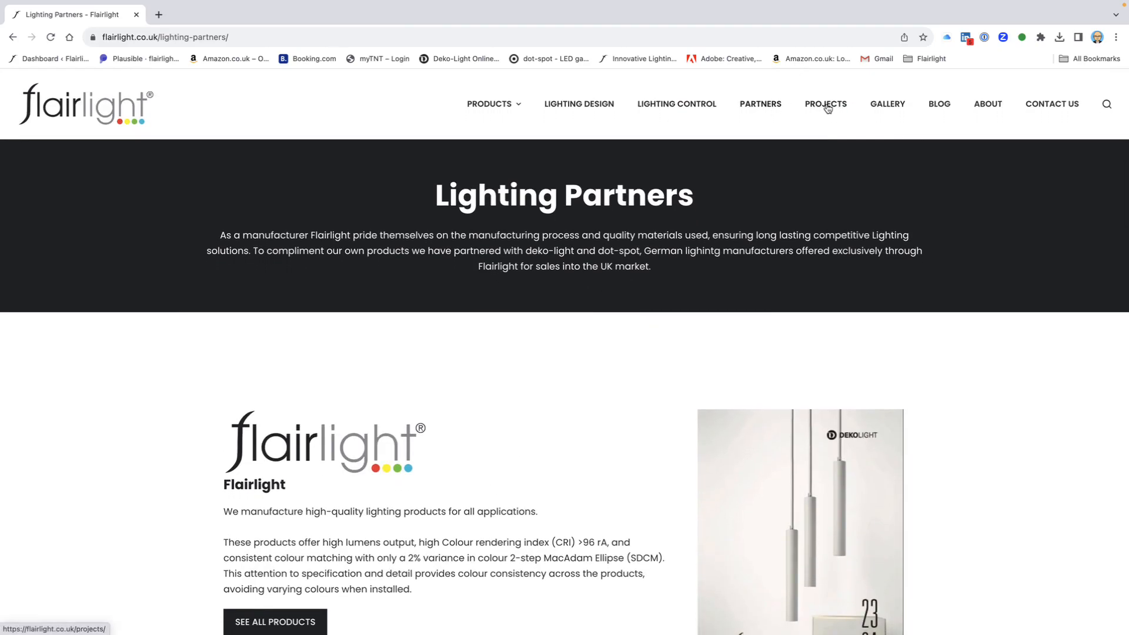
# Read through the Current Project 3 case study sections from the Projects link
pyautogui.click(826, 104)
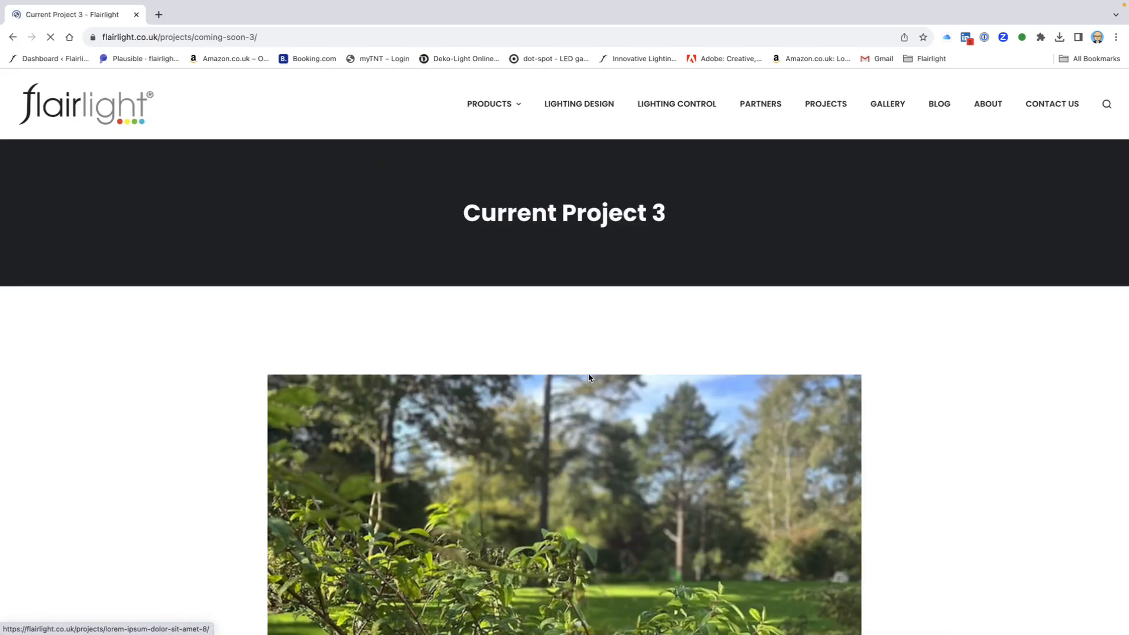
pyautogui.scroll(-3)
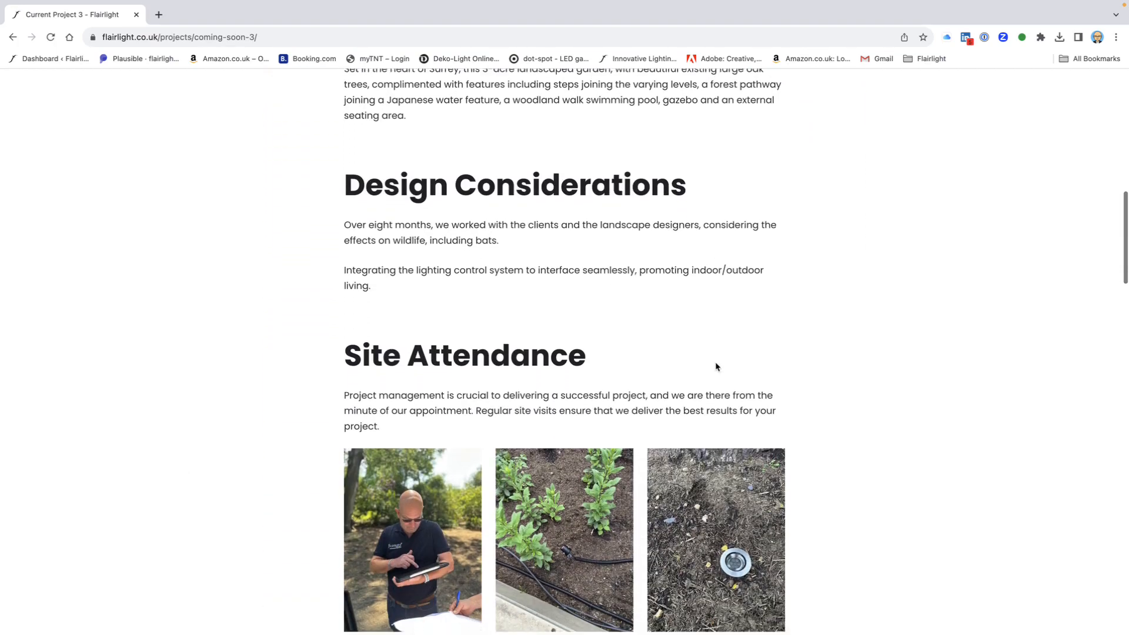
pyautogui.scroll(-3)
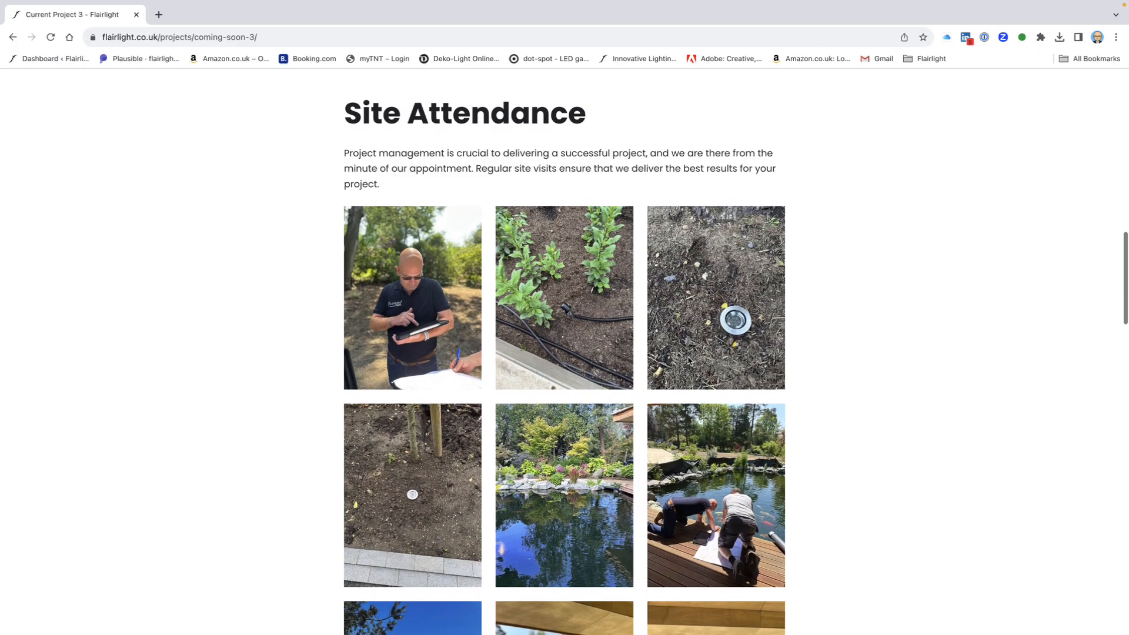
pyautogui.scroll(-3)
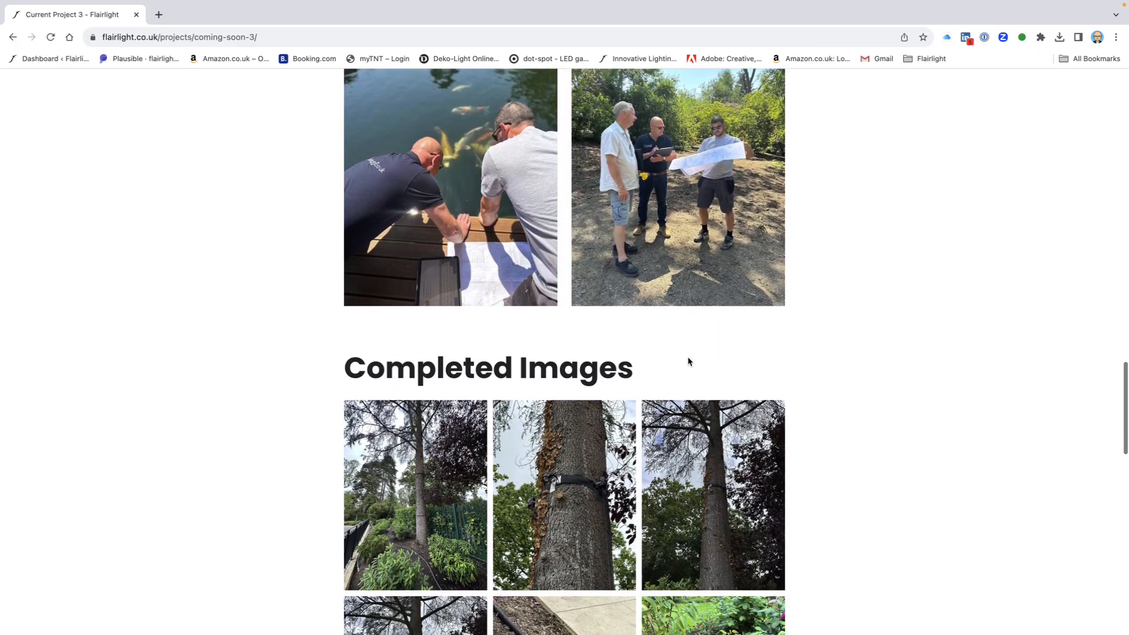
pyautogui.scroll(-3)
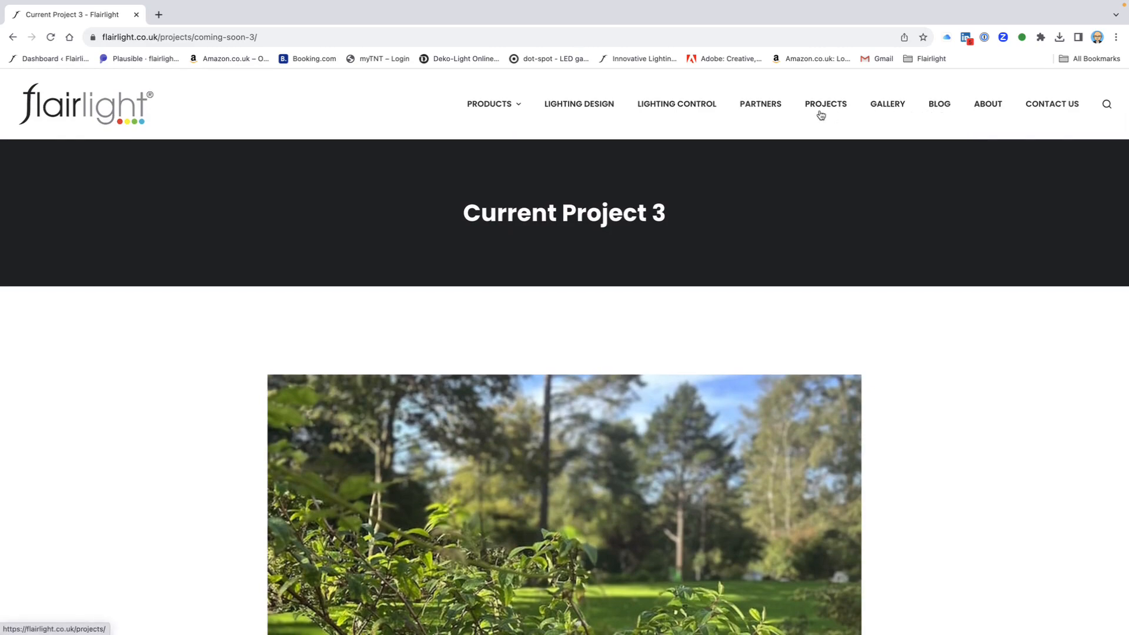
# Move on to the Gallery page of installation photos
pyautogui.click(887, 104)
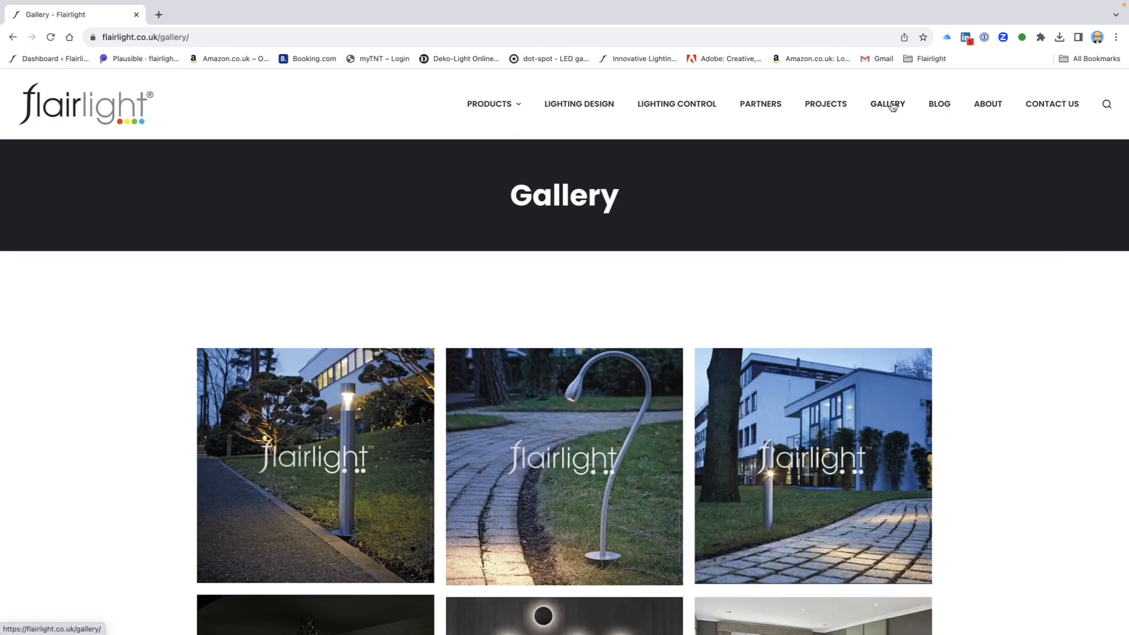
# Browse the Blog posts on dot-spot new finishes, Deko-light catalogue and Flairlight in Dubai
pyautogui.click(938, 103)
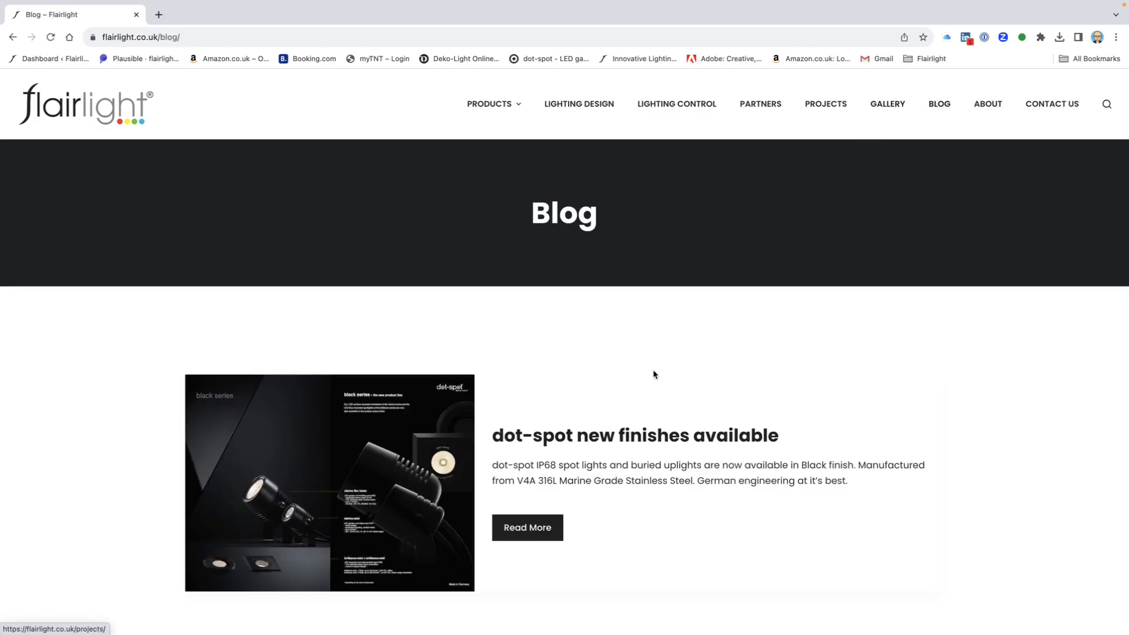
pyautogui.moveTo(574, 332)
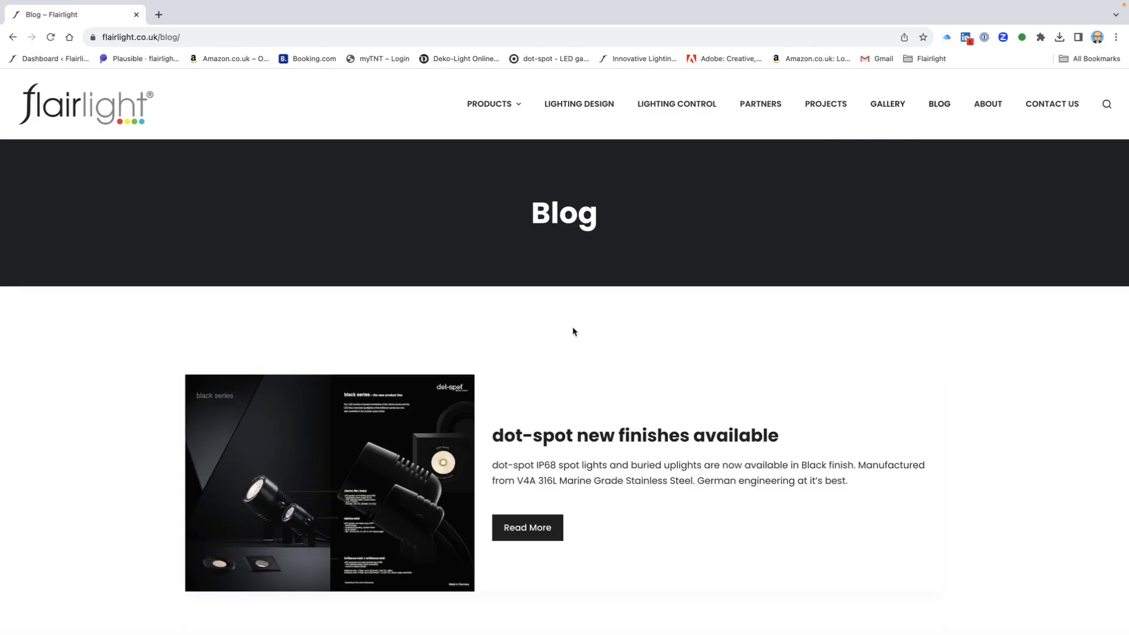
pyautogui.scroll(-3)
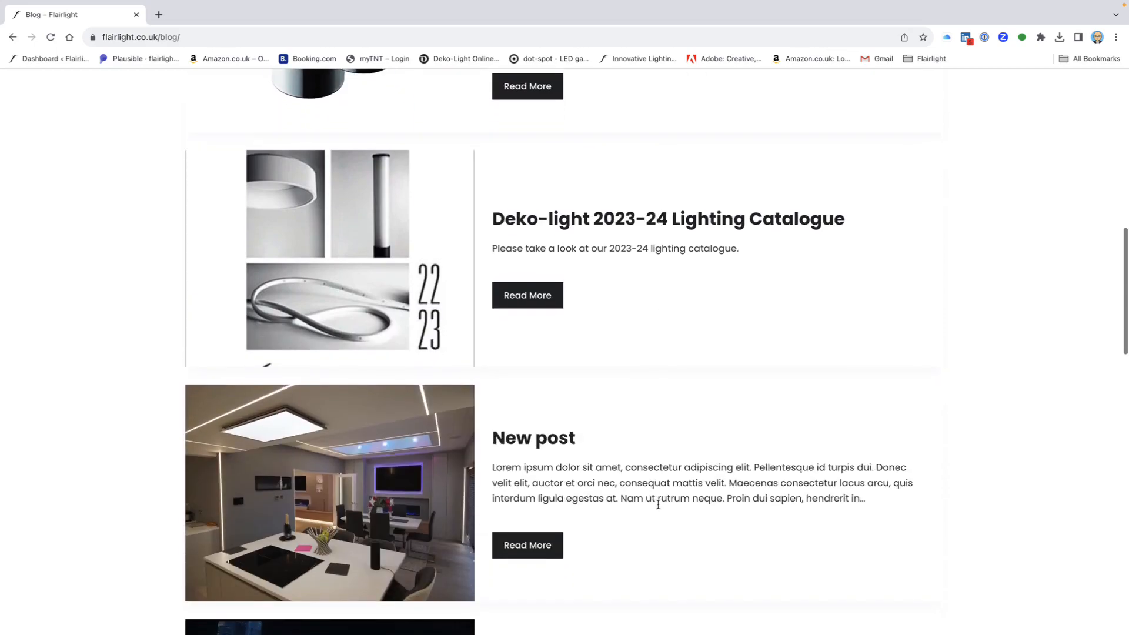
pyautogui.scroll(-3)
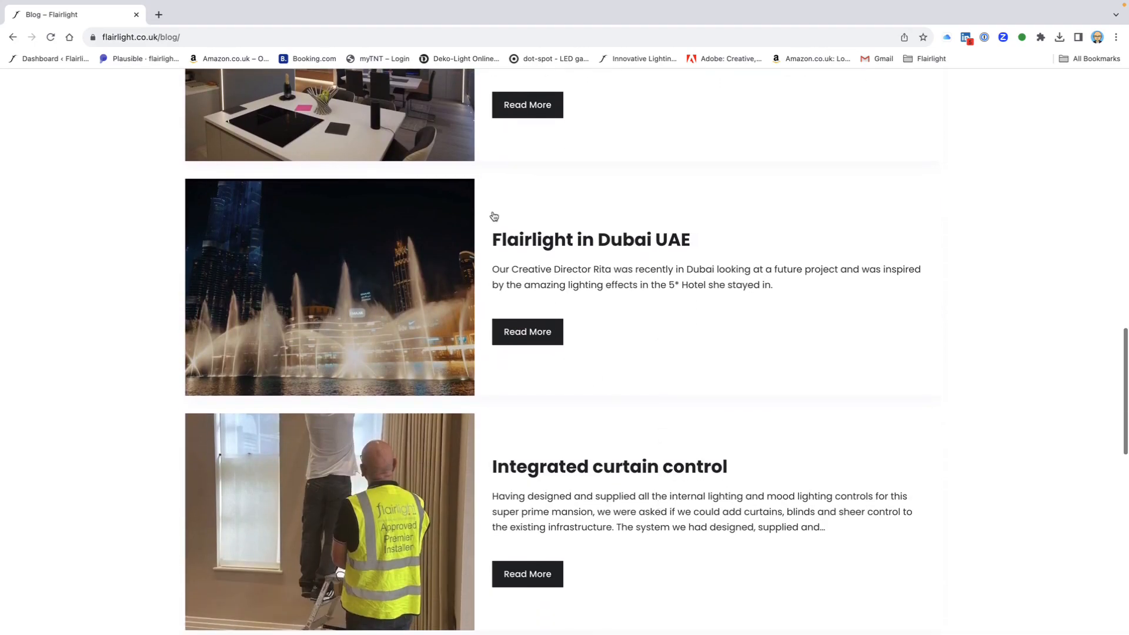
pyautogui.scroll(-3)
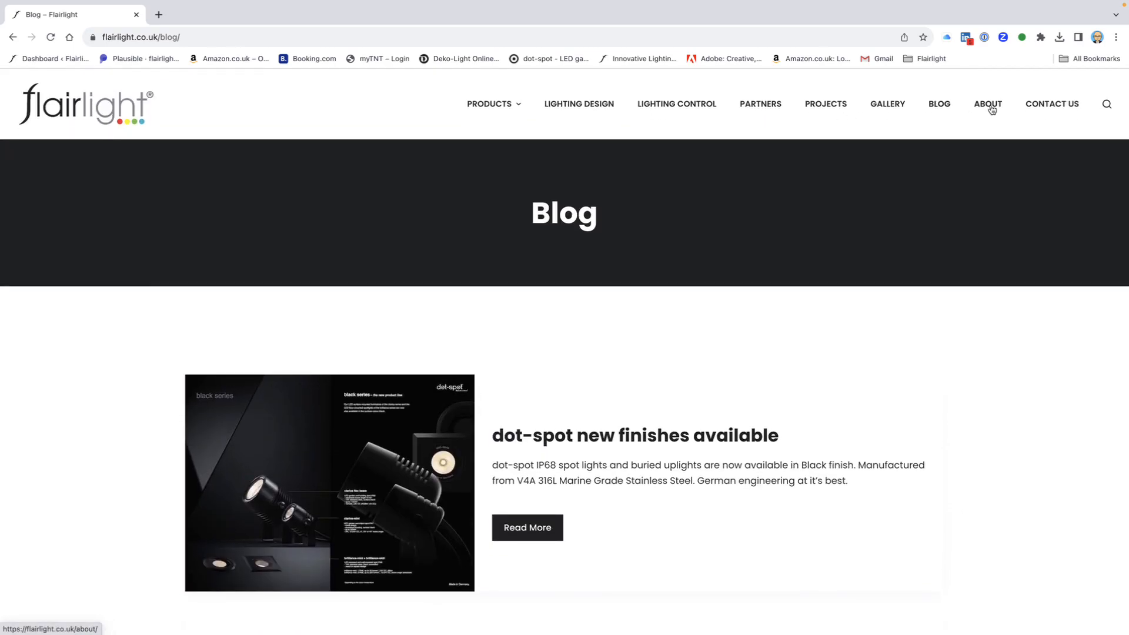
# Visit the About page, then the All Products shop with its category and dimming filters
pyautogui.click(986, 104)
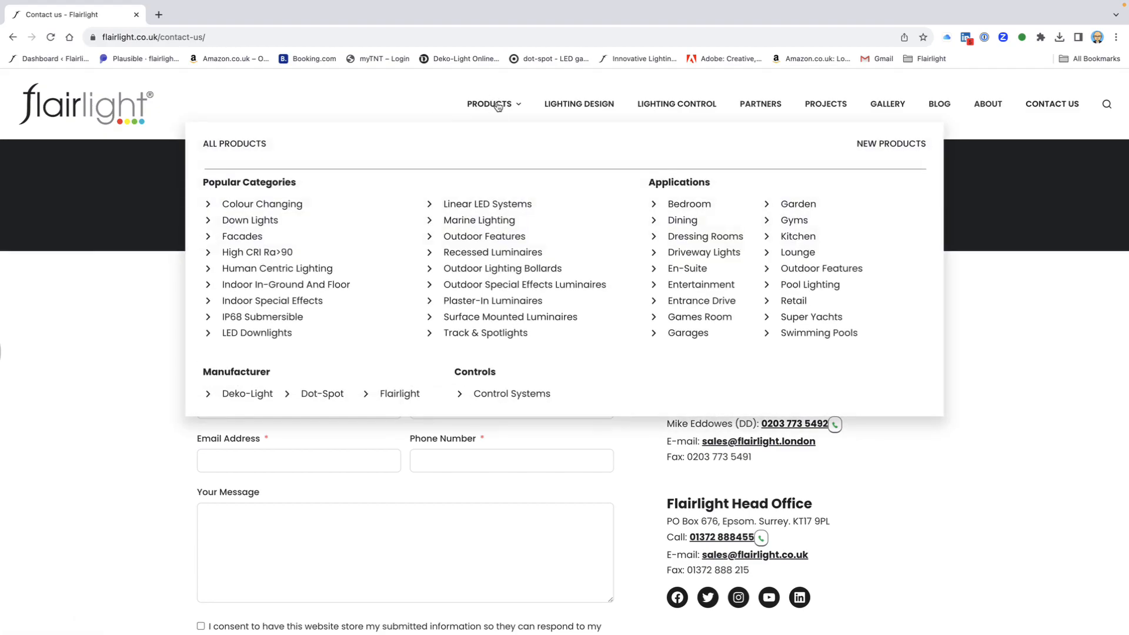
pyautogui.click(234, 143)
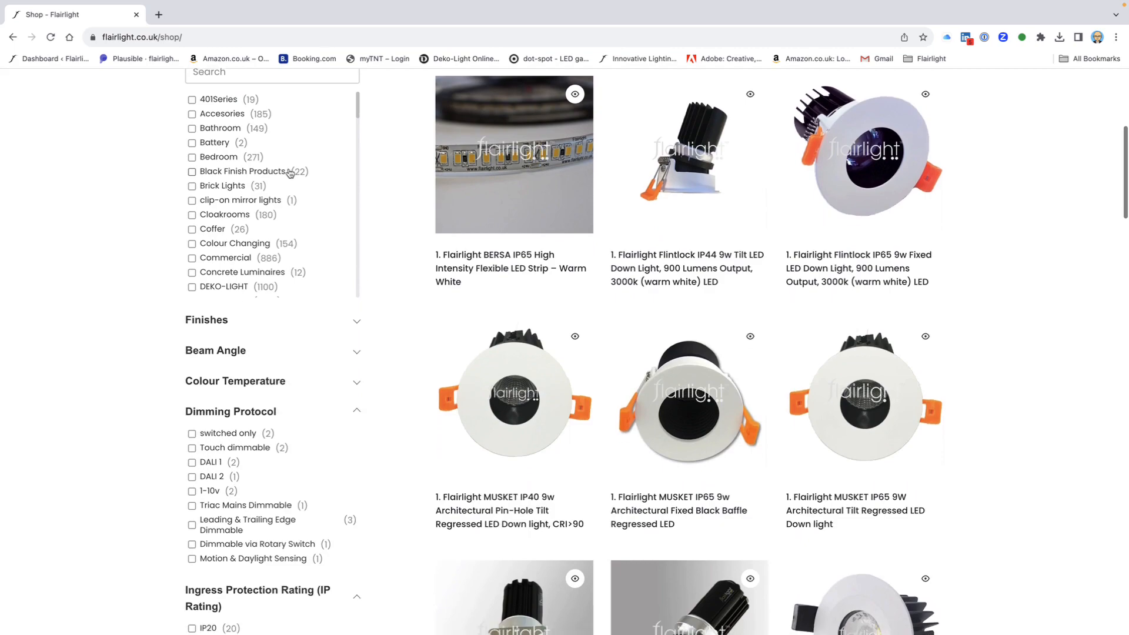
# Filter the shop by category 'ip' search to IP68 Submersible, leaving 14 results
pyautogui.scroll(-3)
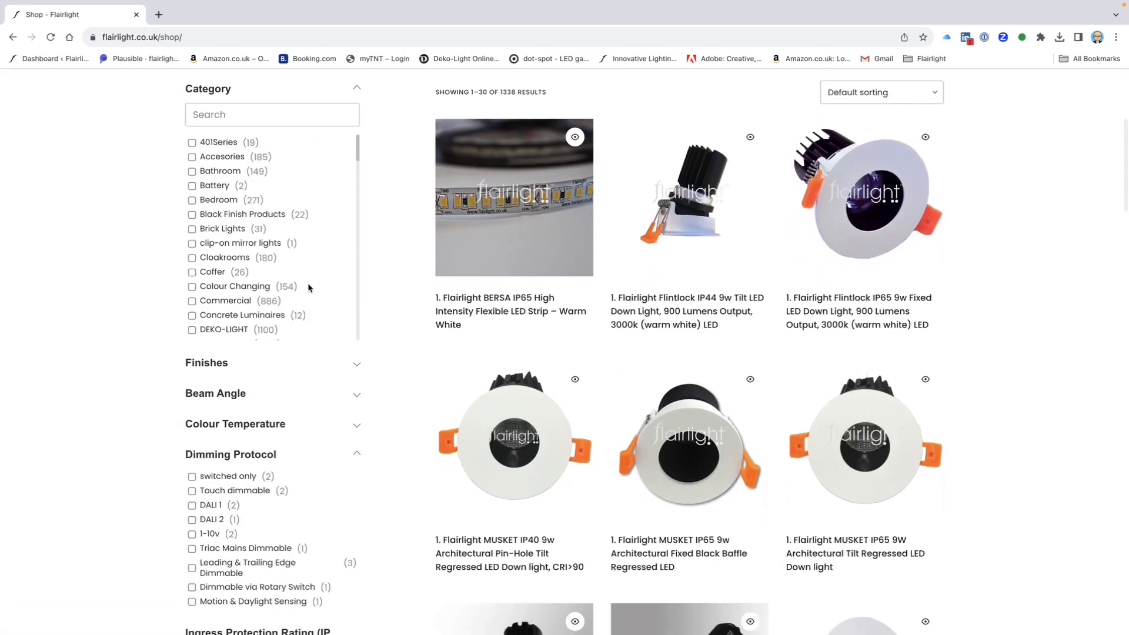
pyautogui.click(271, 114)
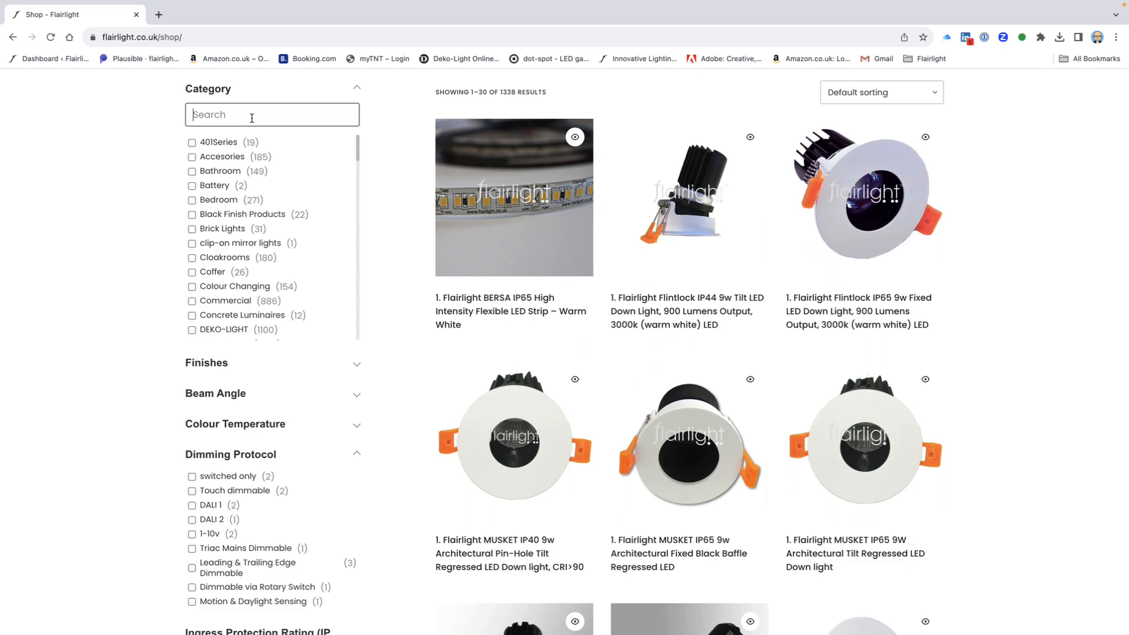
pyautogui.write('ip')
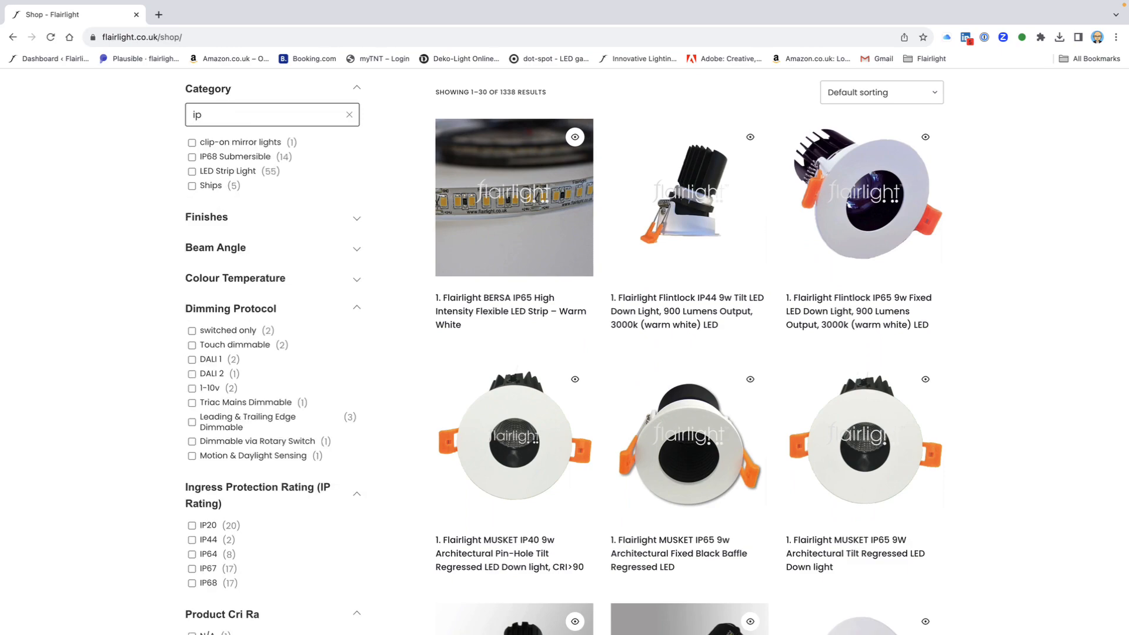
pyautogui.moveTo(248, 178)
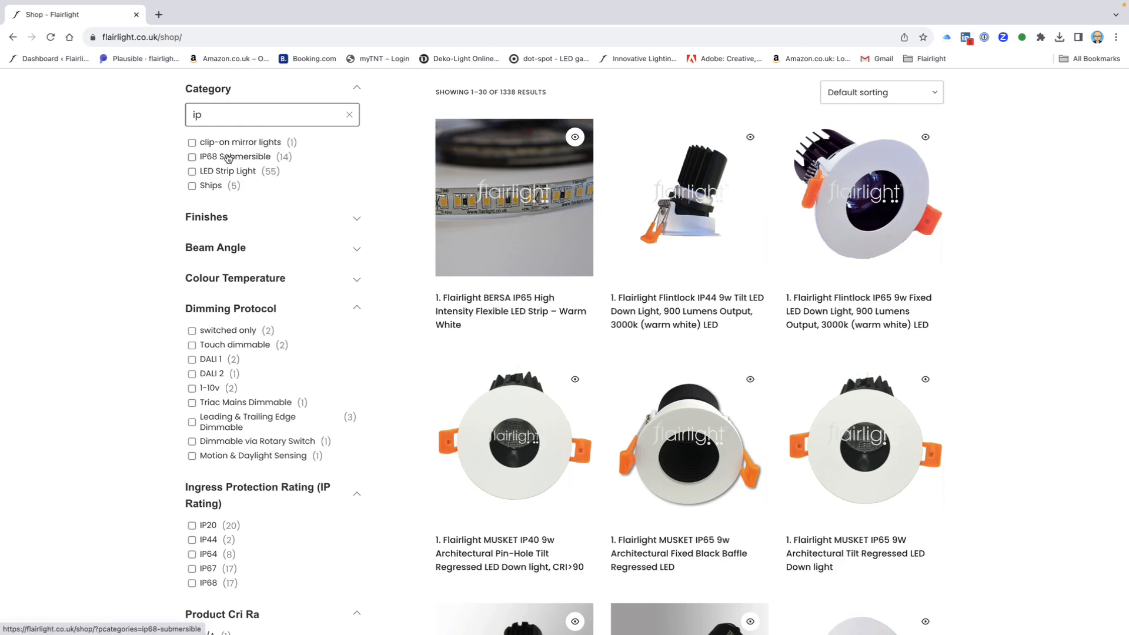
pyautogui.click(192, 157)
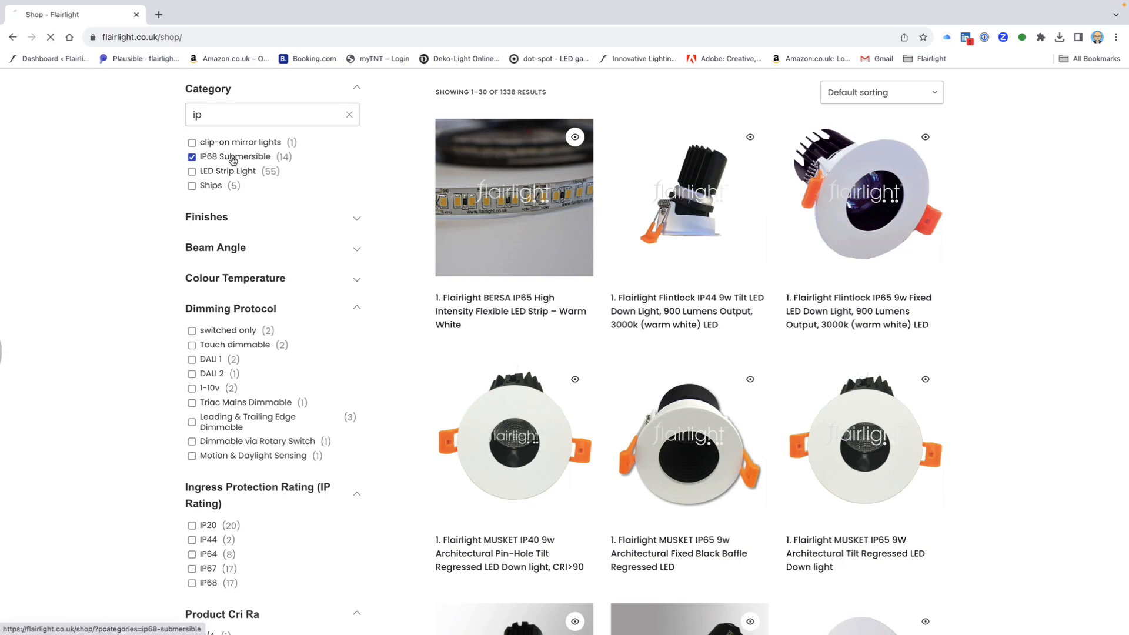
pyautogui.click(191, 157)
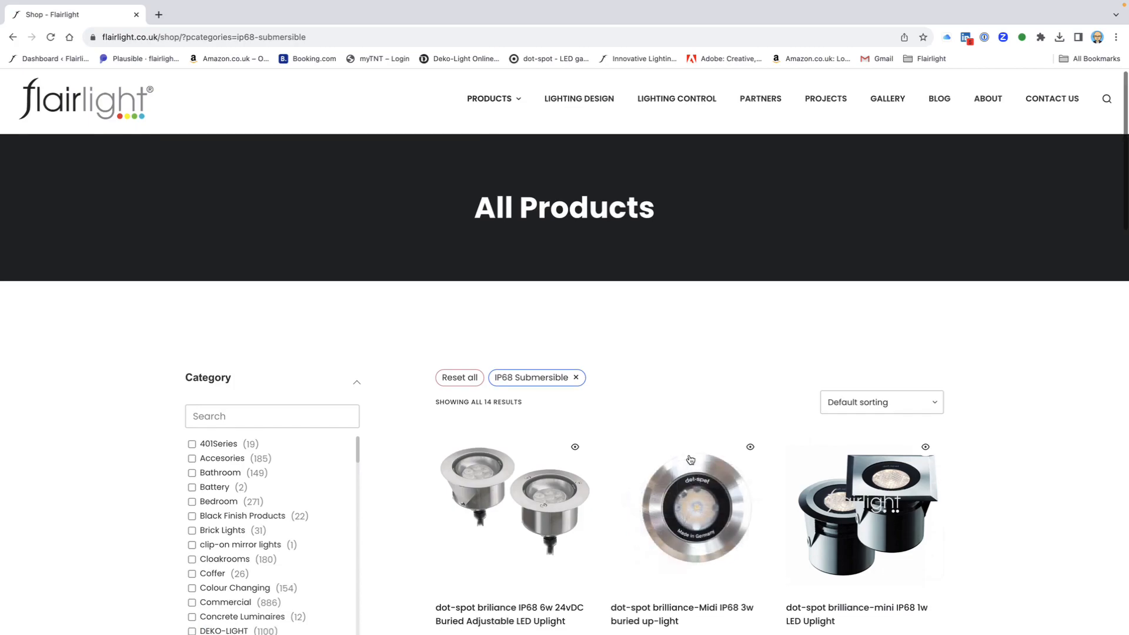
# Narrow the IP68 results to 24vDC input, Stainless Steel finish and 2700K colour temperature
pyautogui.scroll(-3)
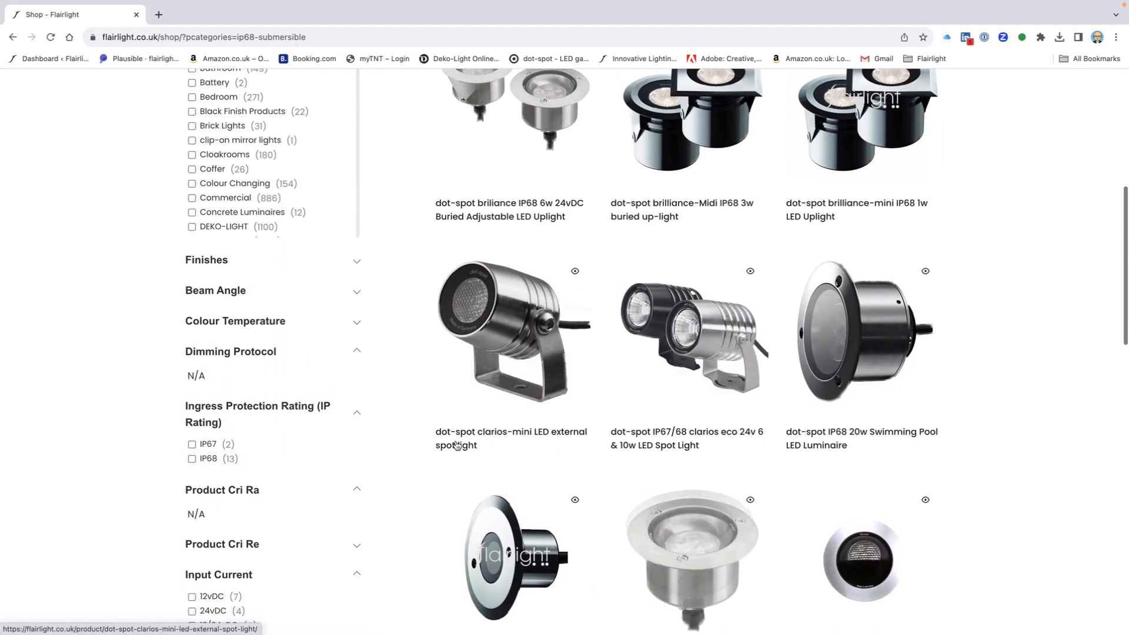
pyautogui.scroll(-3)
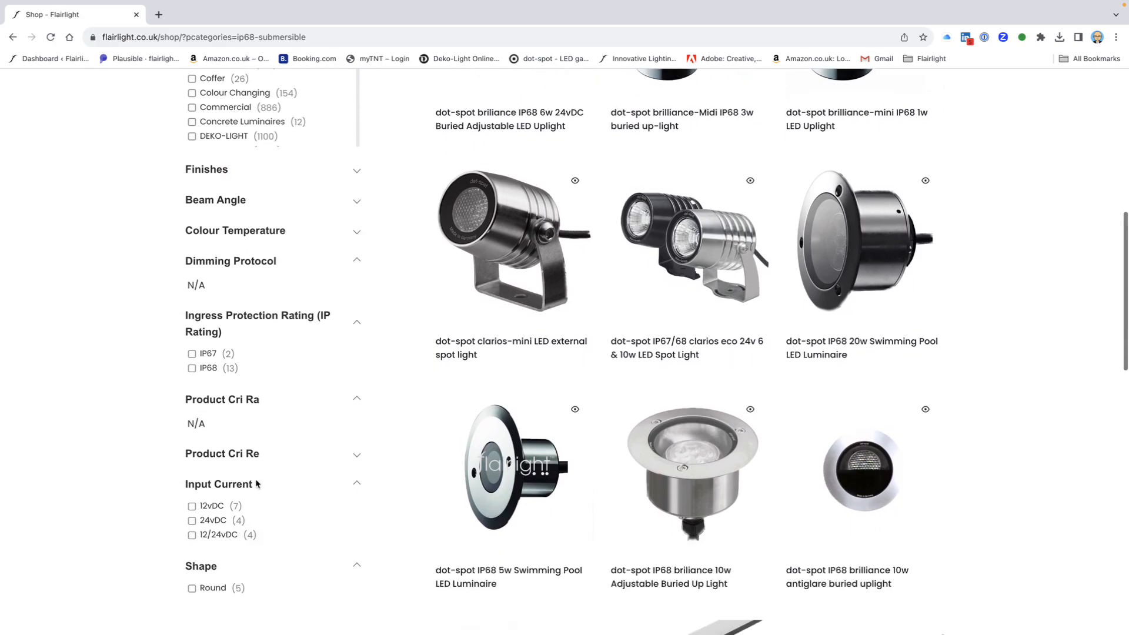
pyautogui.click(191, 520)
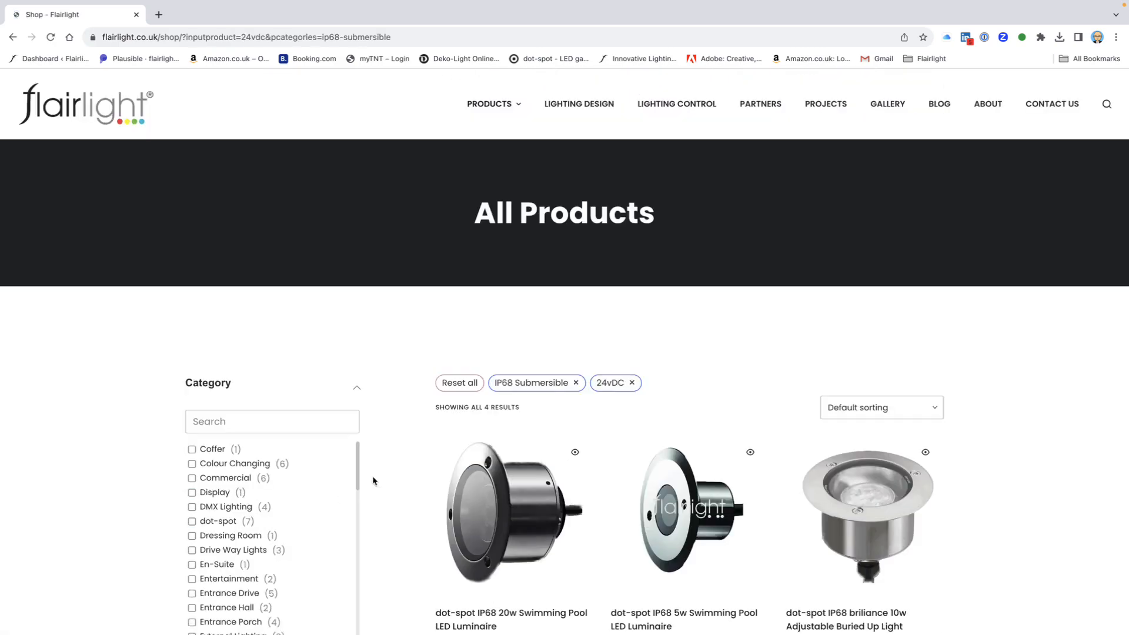
pyautogui.scroll(-3)
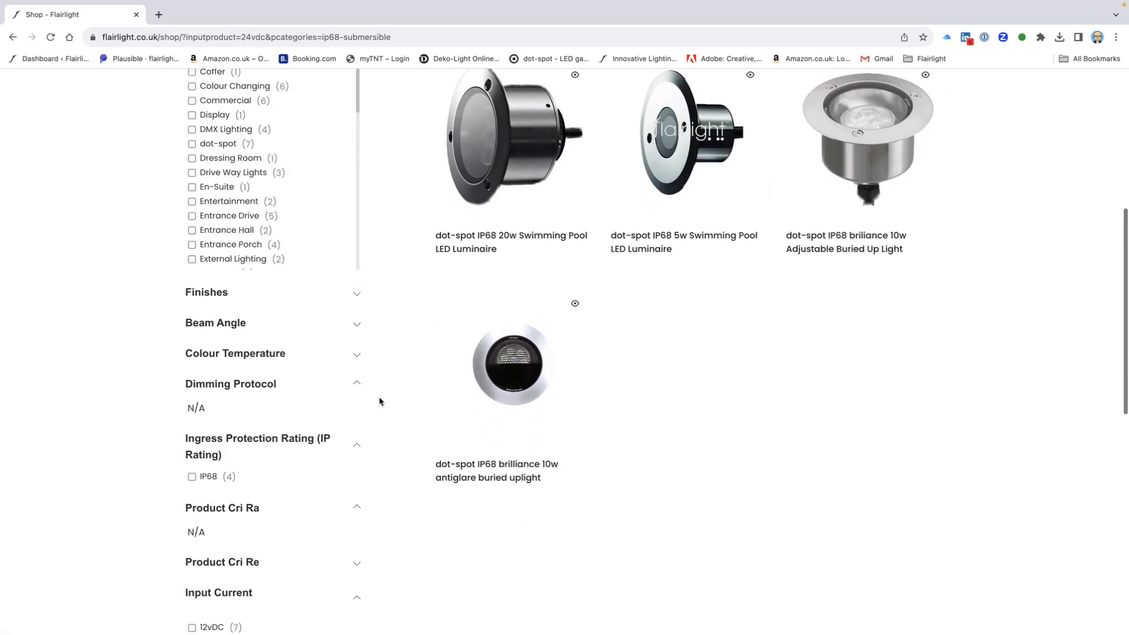
pyautogui.click(207, 291)
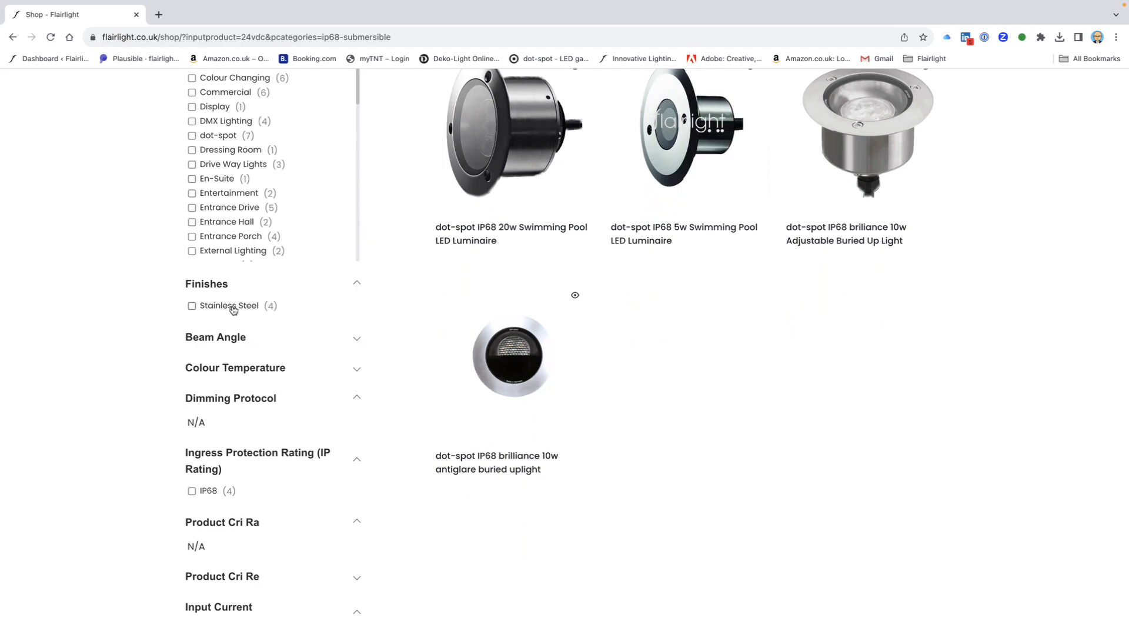
pyautogui.click(192, 306)
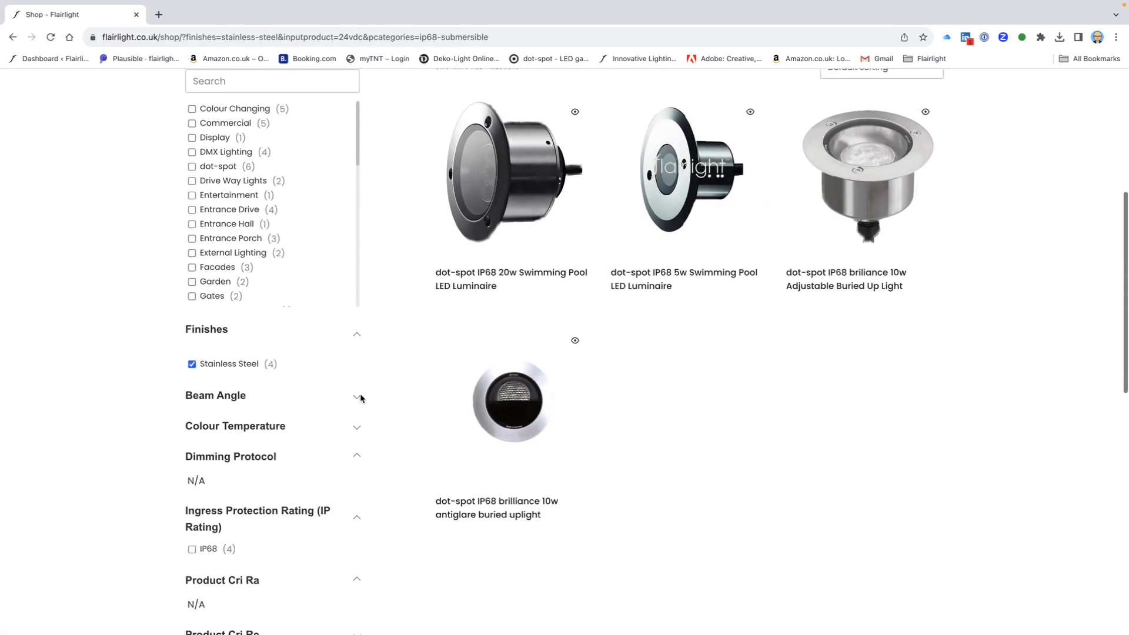
pyautogui.click(356, 395)
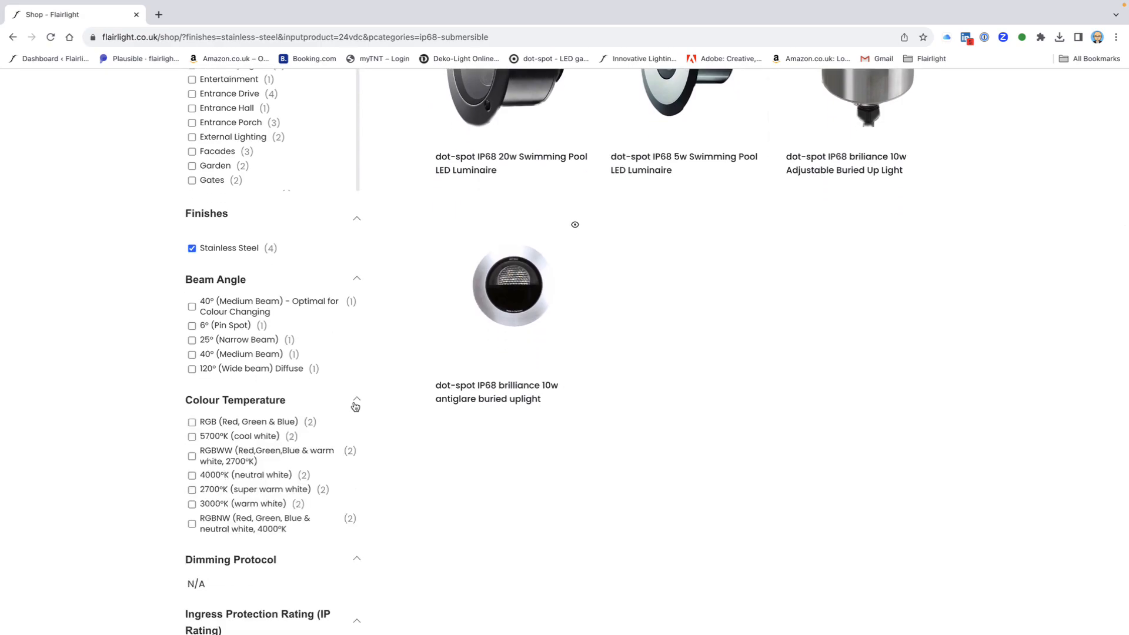
pyautogui.click(192, 487)
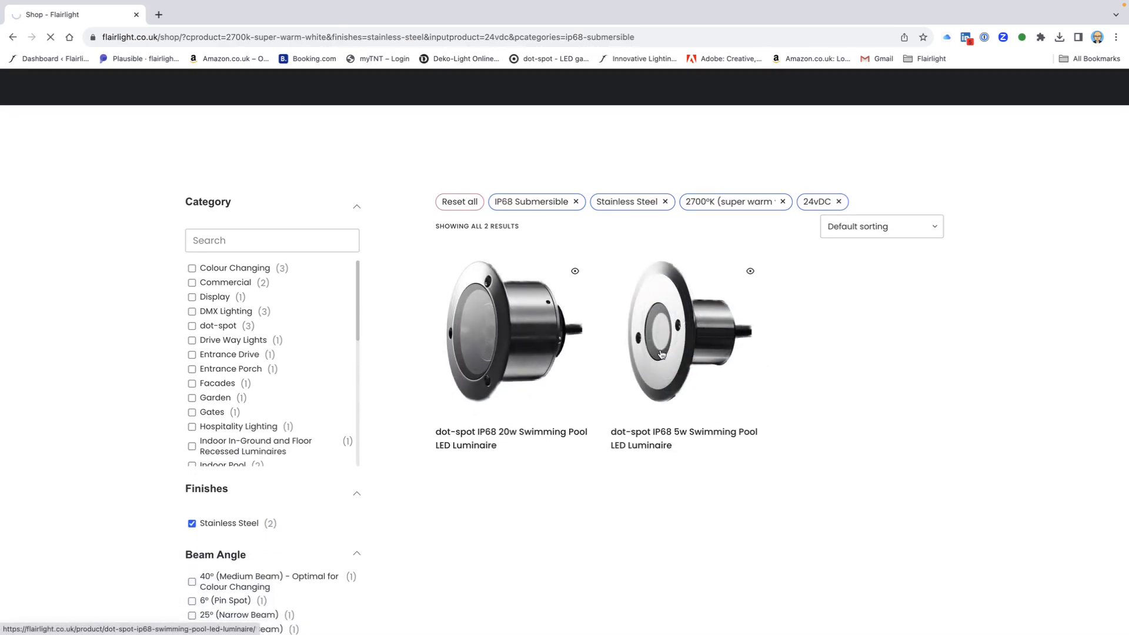
# Go to the dot-spot 5w Swimming Pool LED Luminaire product page
pyautogui.click(688, 332)
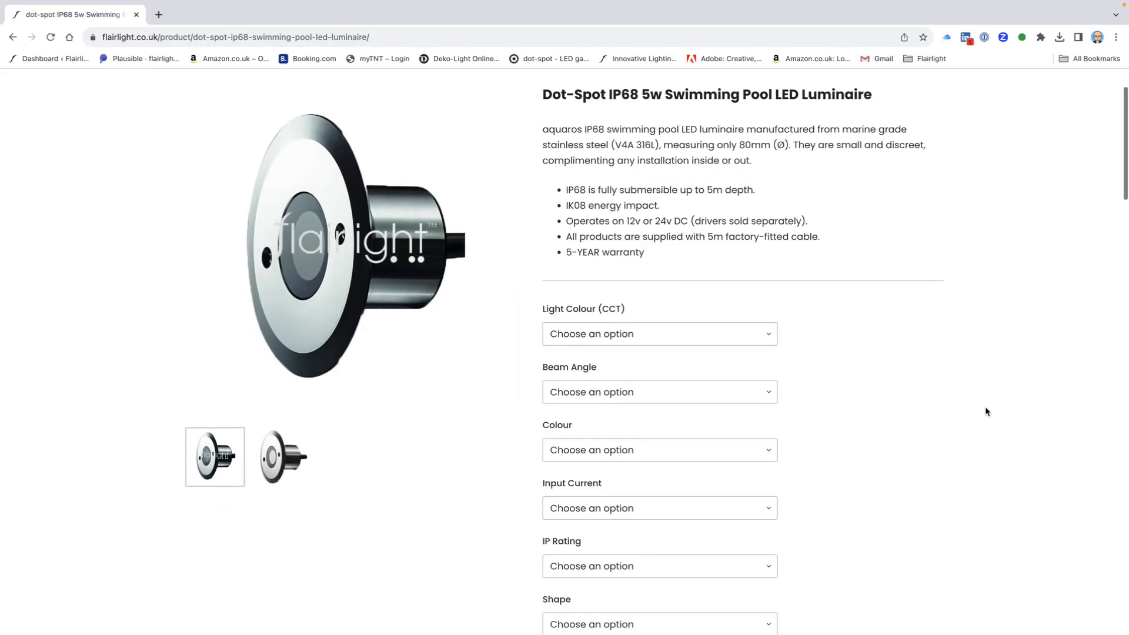
# Select 2700K, 40° medium beam and 24vDC for the pool luminaire, showing SKU 20701.827.40
pyautogui.click(659, 333)
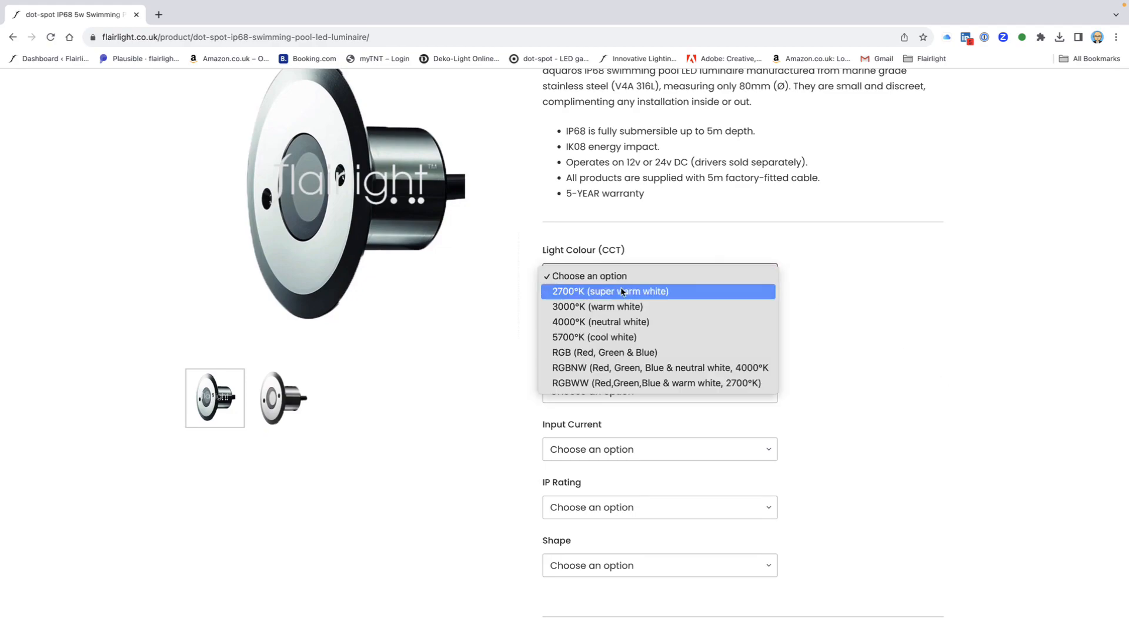
pyautogui.click(611, 291)
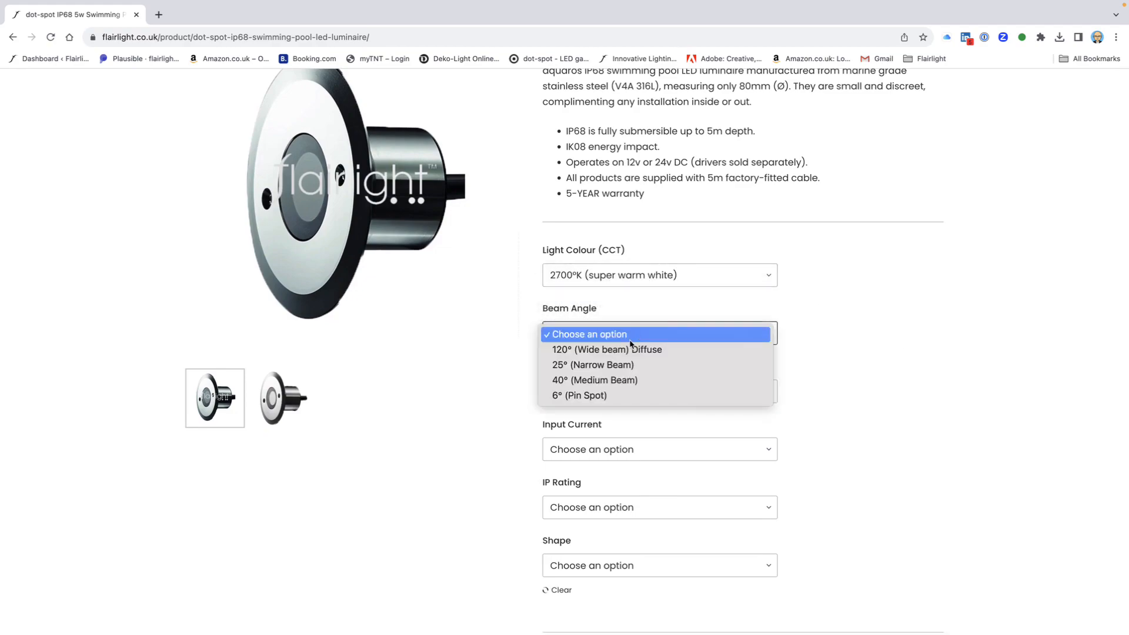
pyautogui.click(594, 380)
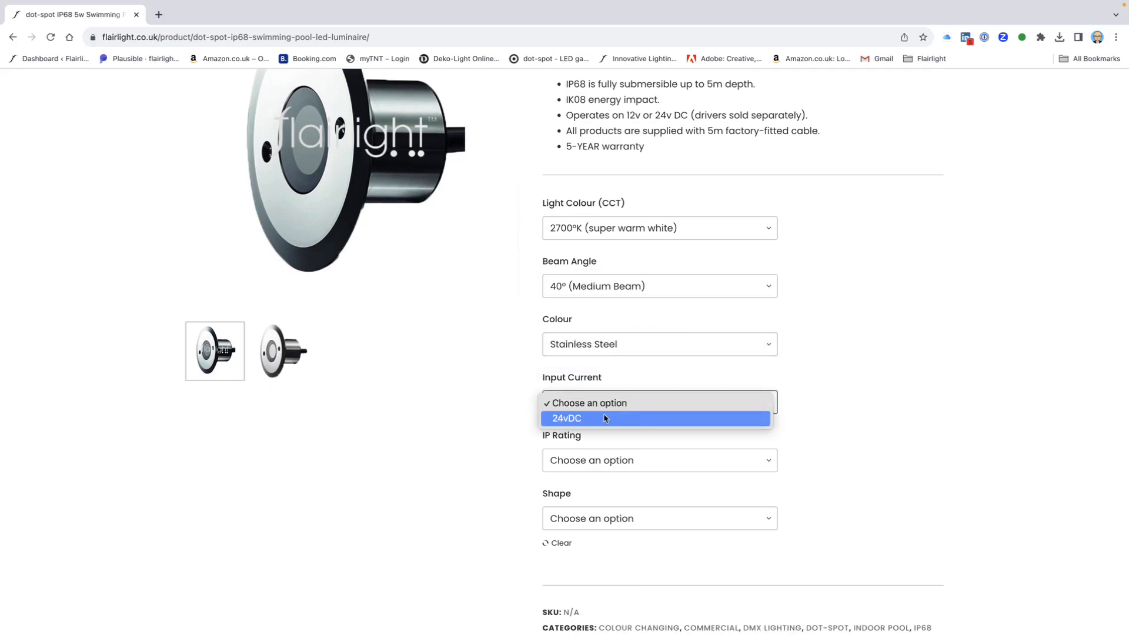
pyautogui.click(567, 419)
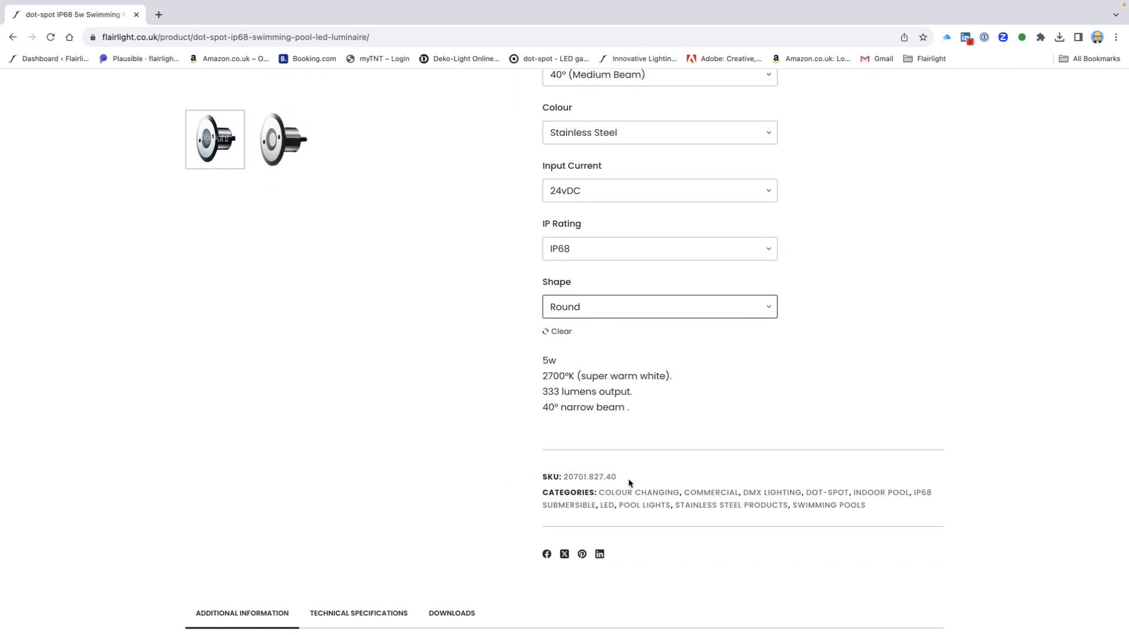
pyautogui.scroll(-3)
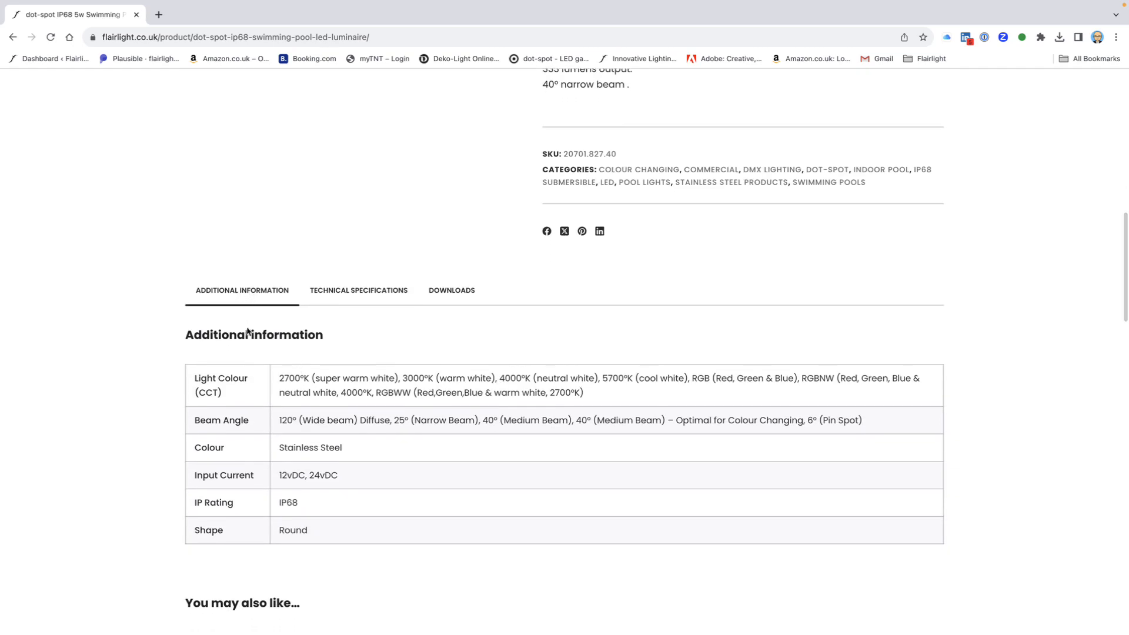
pyautogui.moveTo(452, 290)
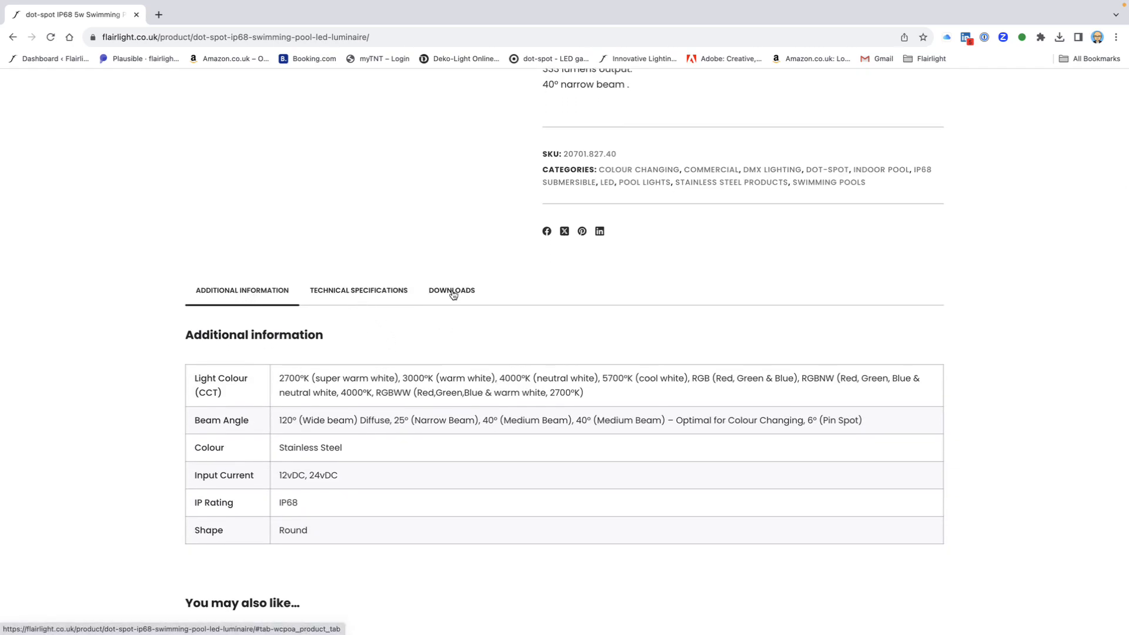
# Show the luminaire's Downloads list of PDF manuals and photometric files, with related products below
pyautogui.click(451, 283)
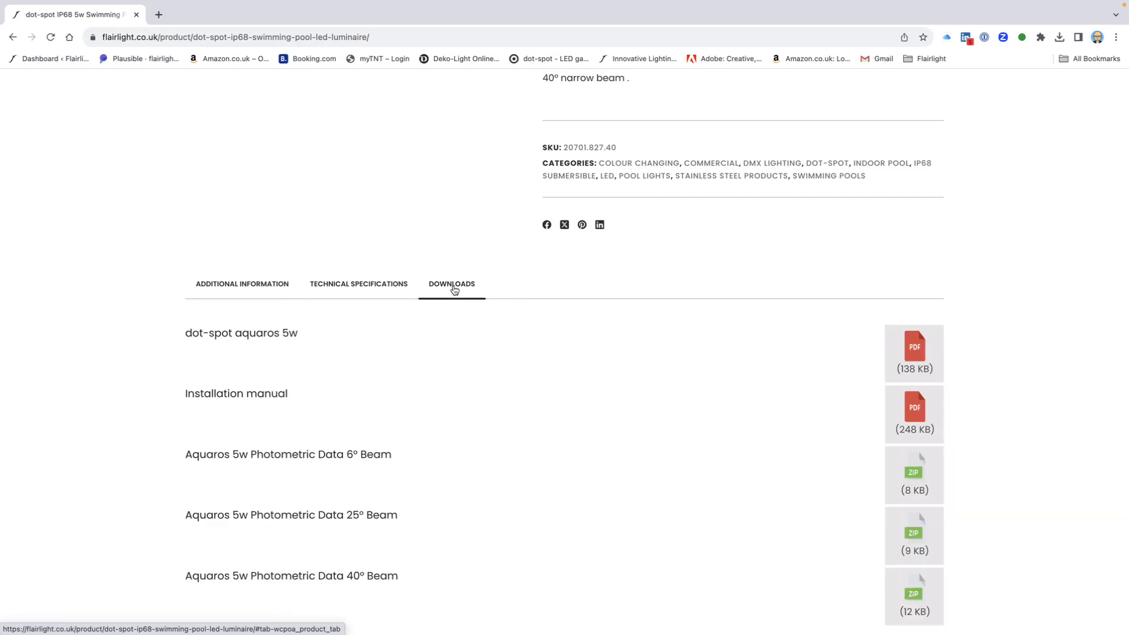
pyautogui.scroll(-3)
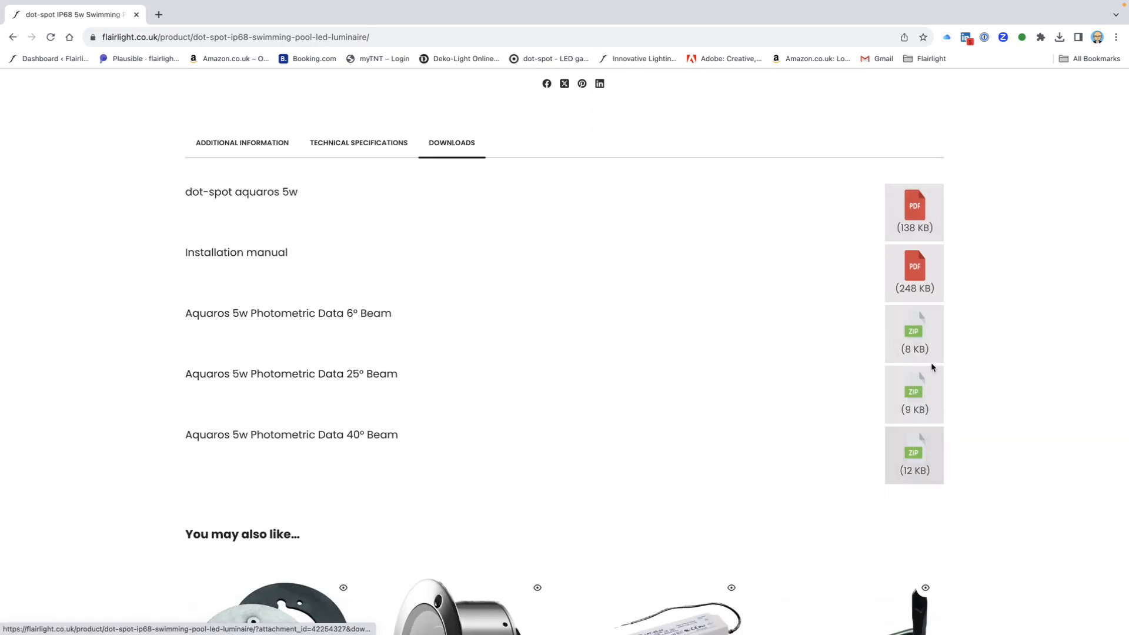
pyautogui.scroll(-3)
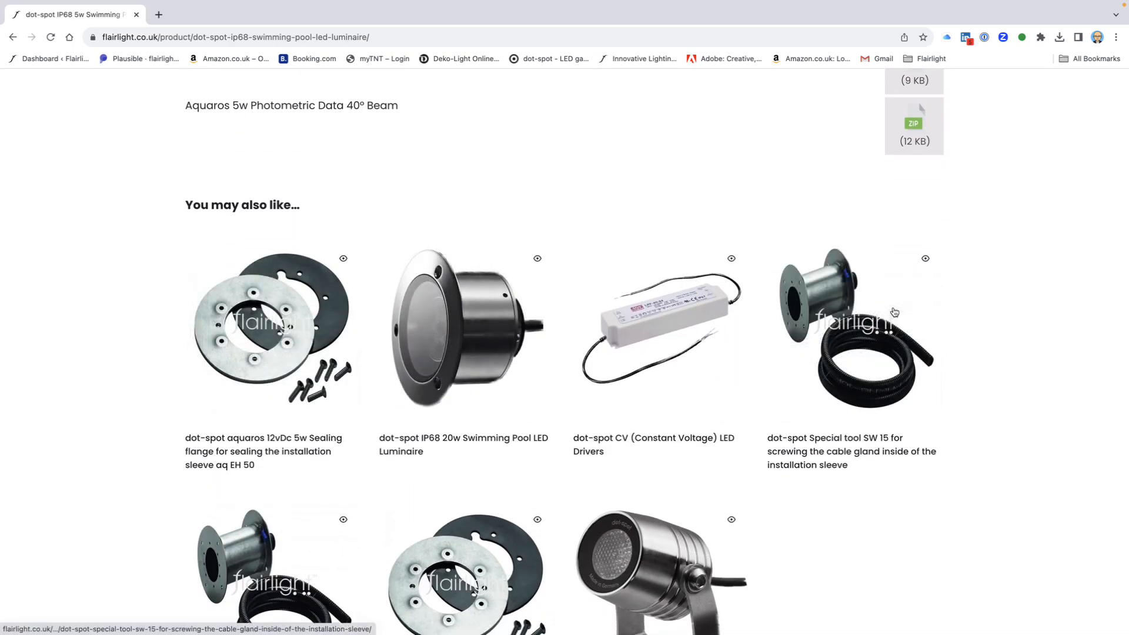
pyautogui.moveTo(224, 336)
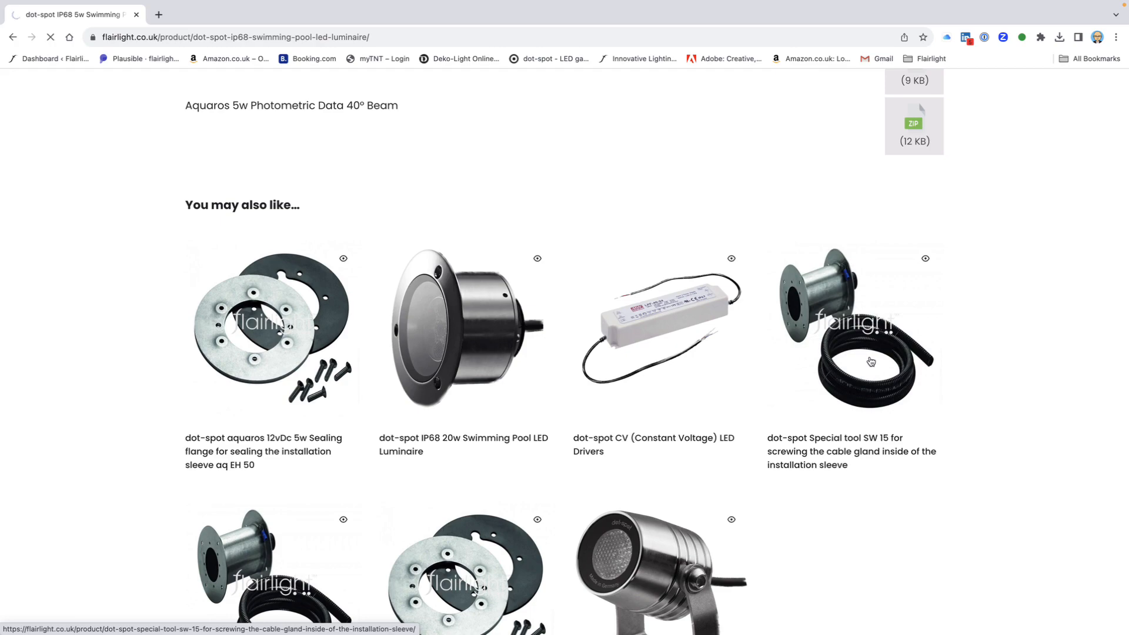
# View the Special tool SW 15 related product, then return to the Flairlight homepage via the logo
pyautogui.click(853, 328)
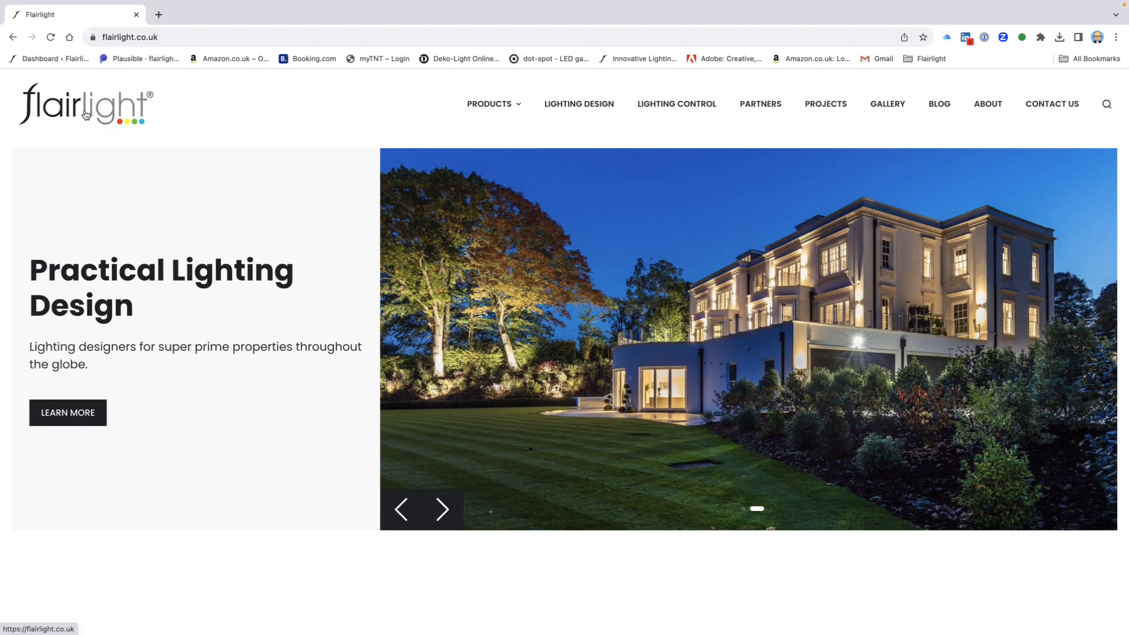
pyautogui.click(442, 510)
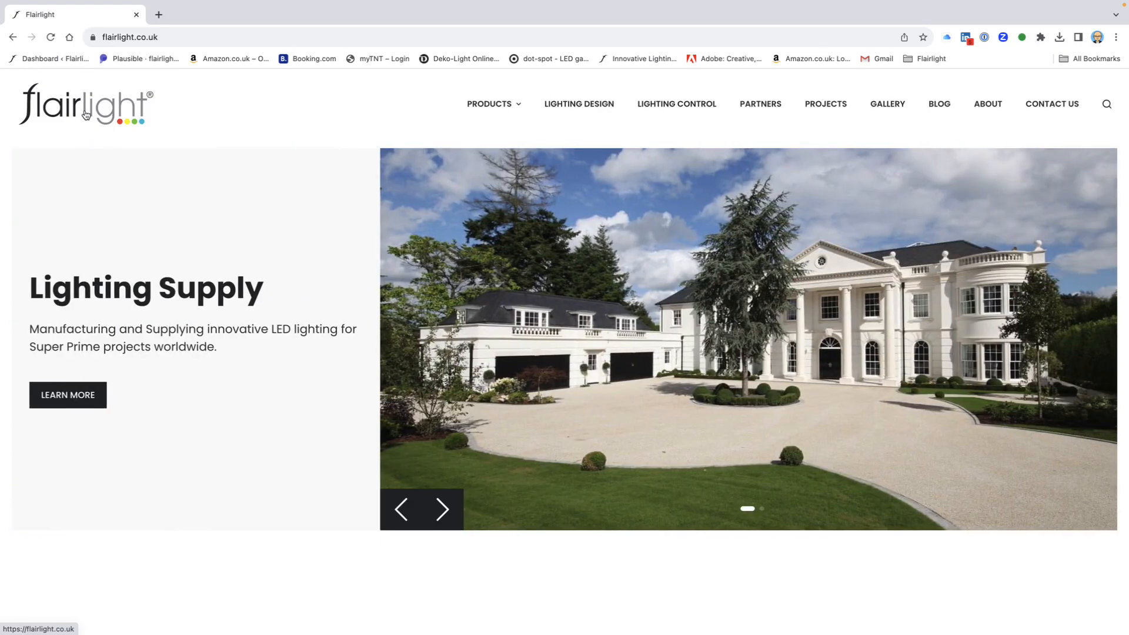